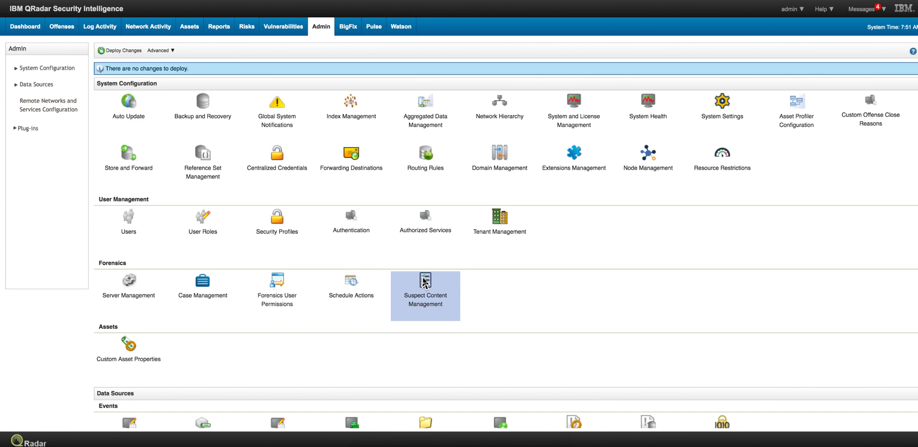
mouse_move(589, 251)
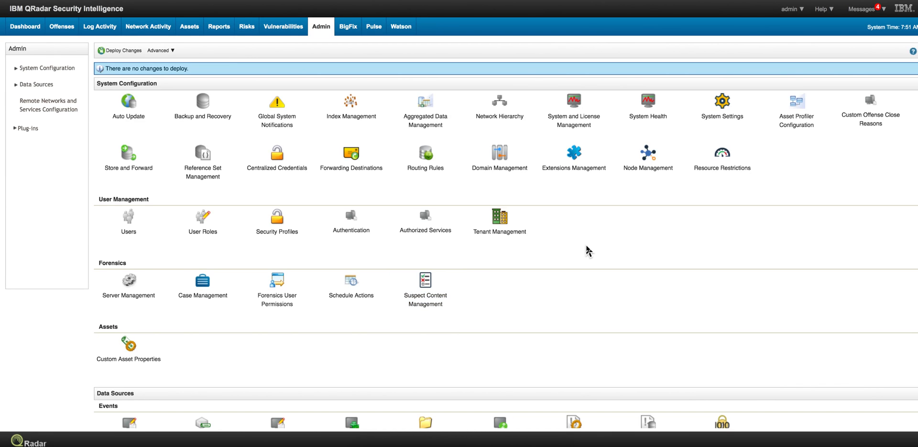
Bring the Steps.txt migration notes window in front of the QRadar console.
click(122, 51)
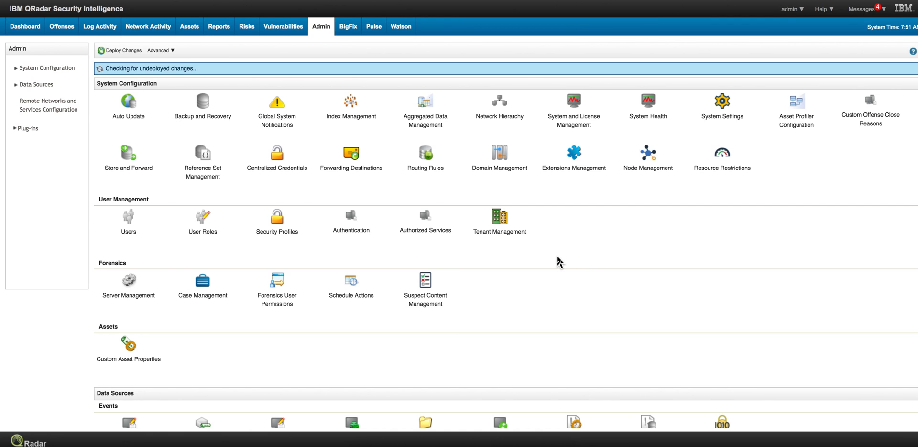
mouse_move(574, 259)
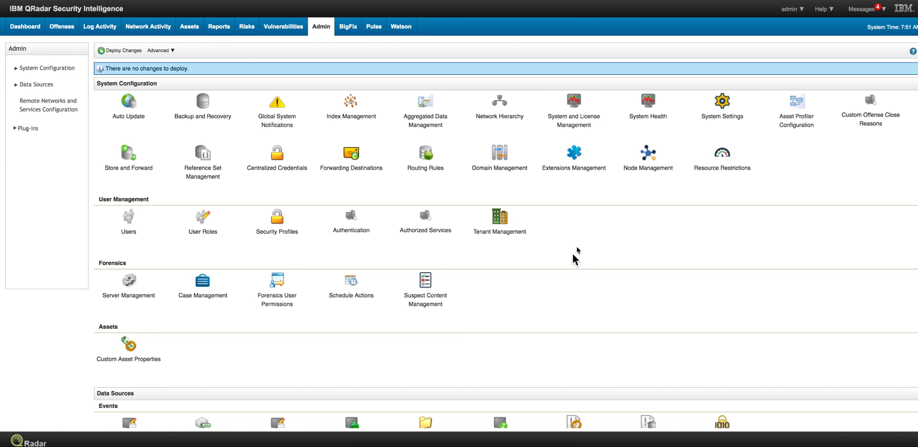
mouse_move(596, 227)
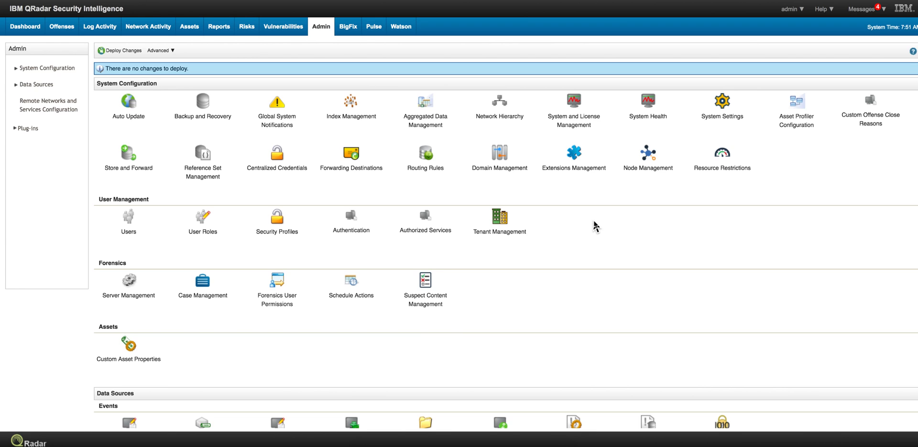
mouse_move(568, 220)
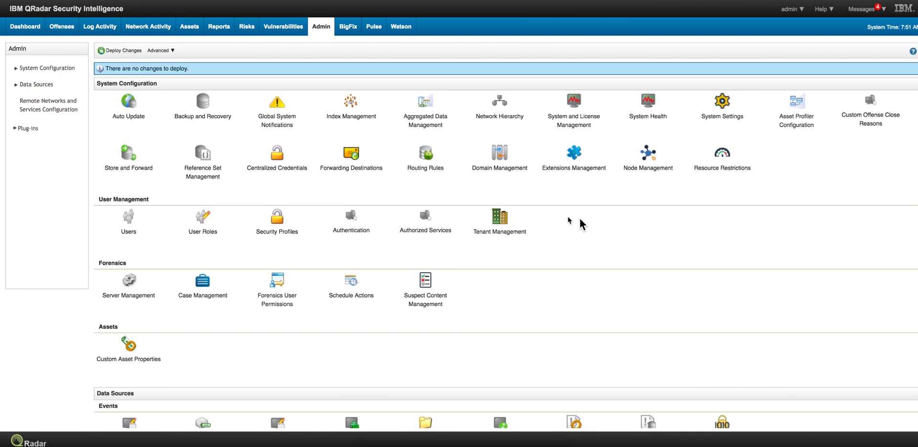
mouse_move(225, 133)
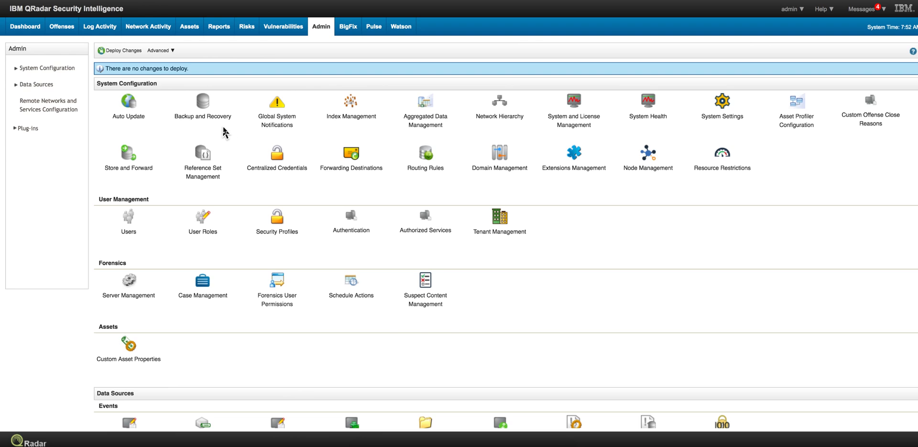
mouse_move(218, 125)
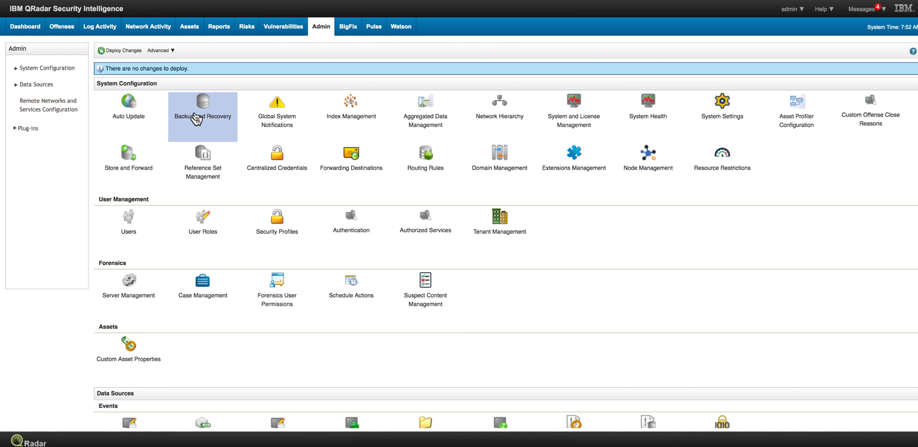
mouse_move(202, 105)
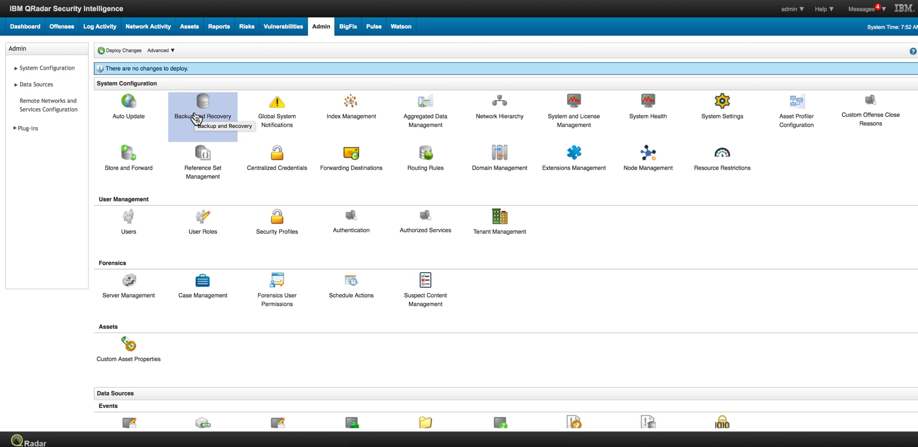
click(119, 51)
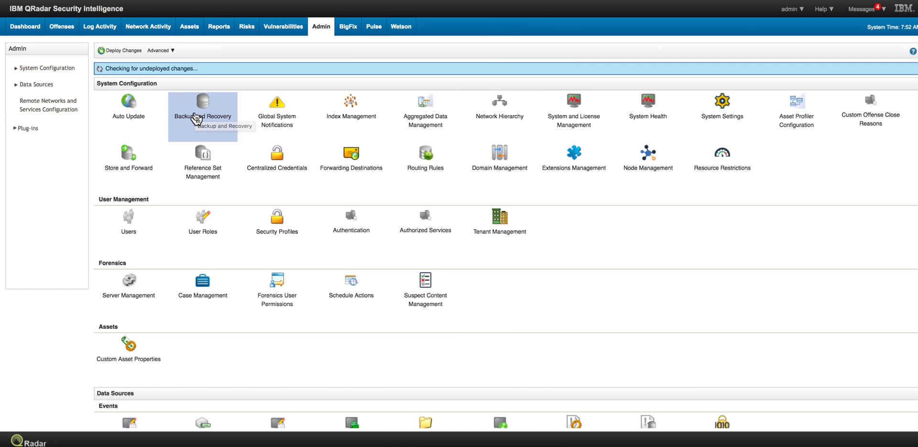
click(202, 101)
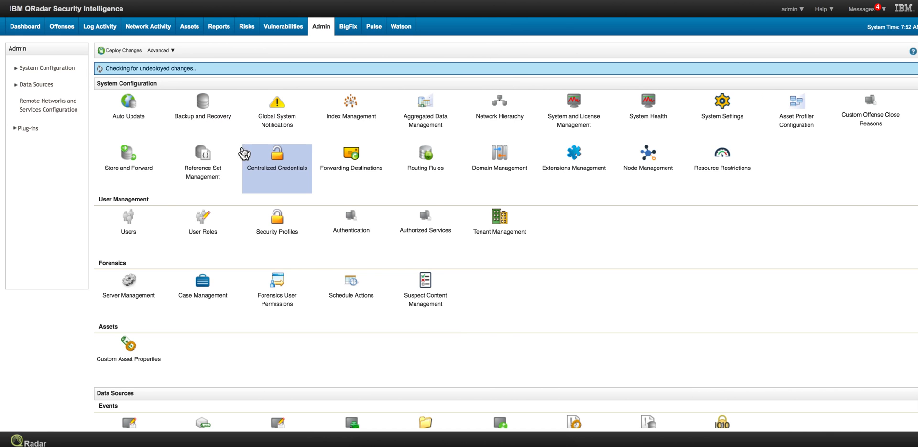
mouse_move(528, 314)
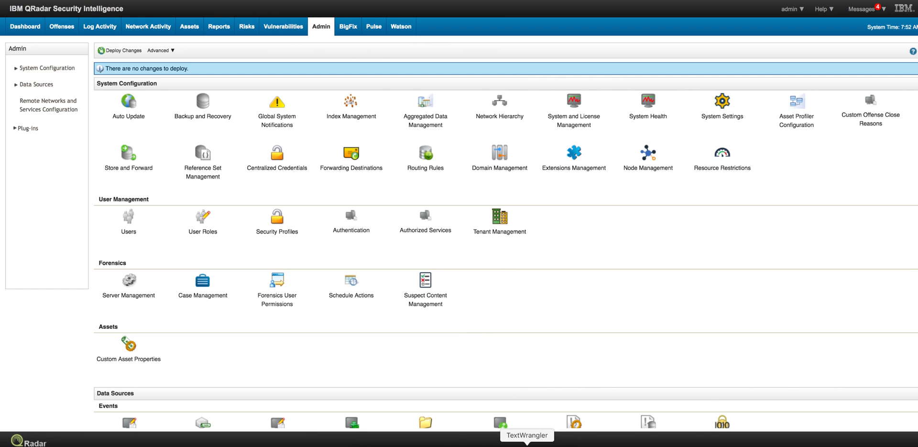
mouse_move(495, 386)
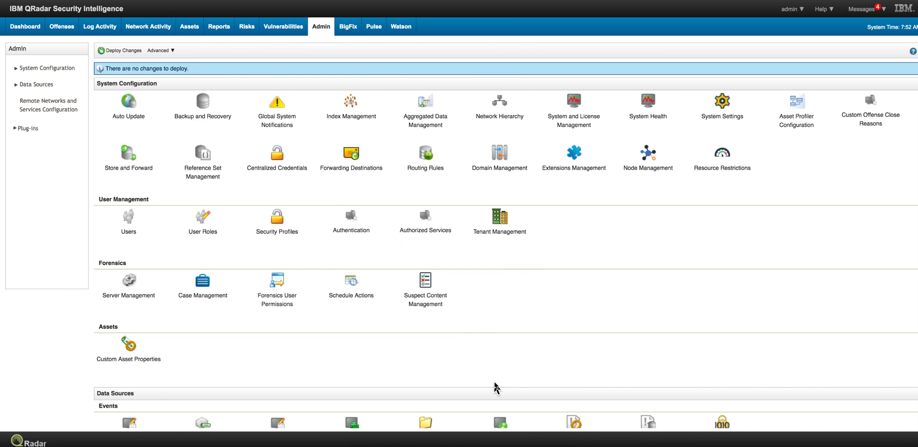
mouse_move(490, 366)
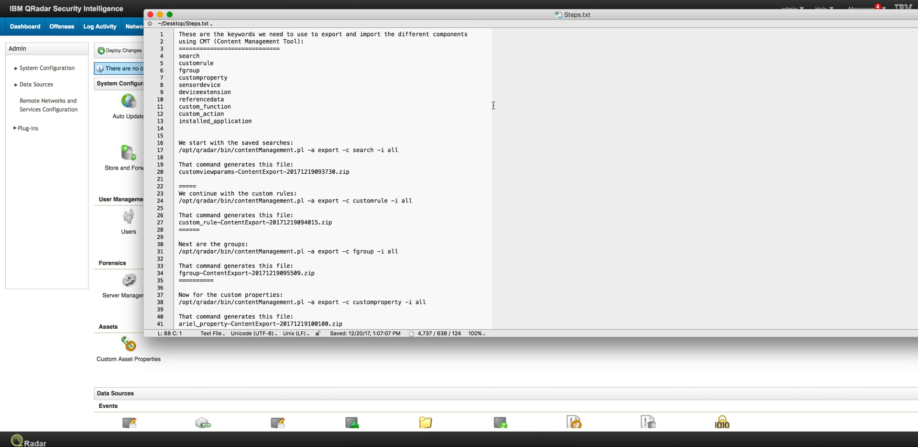
scroll(down, 3)
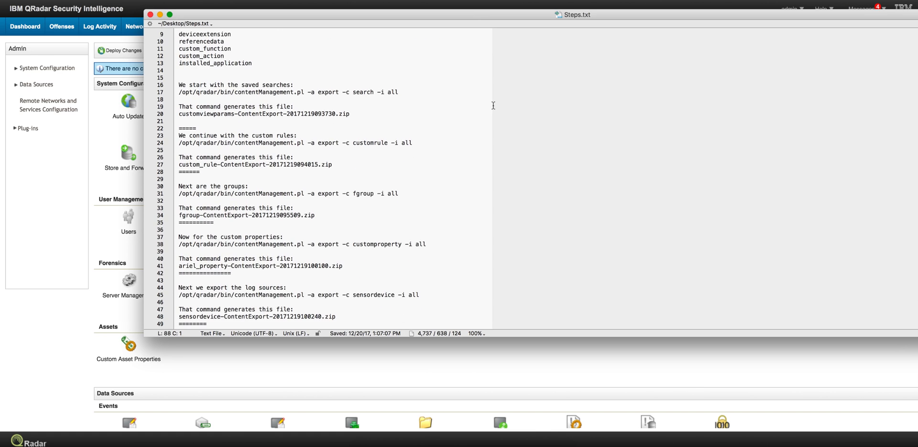
scroll(down, 3)
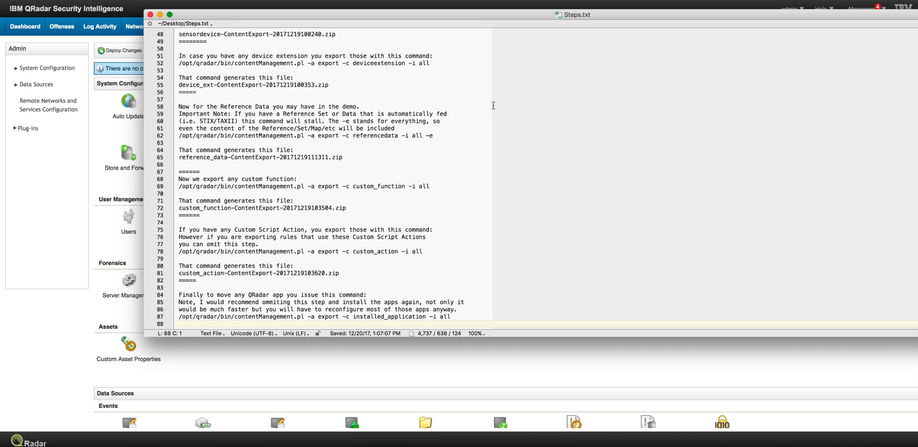
scroll(down, 3)
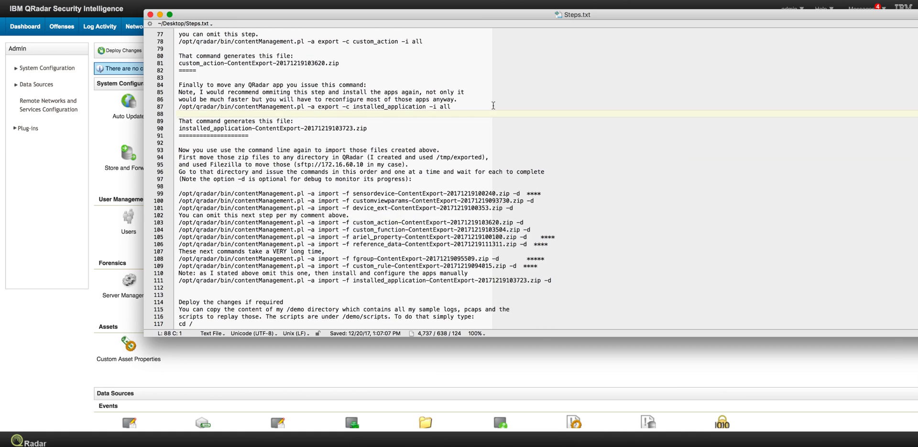
scroll(down, 3)
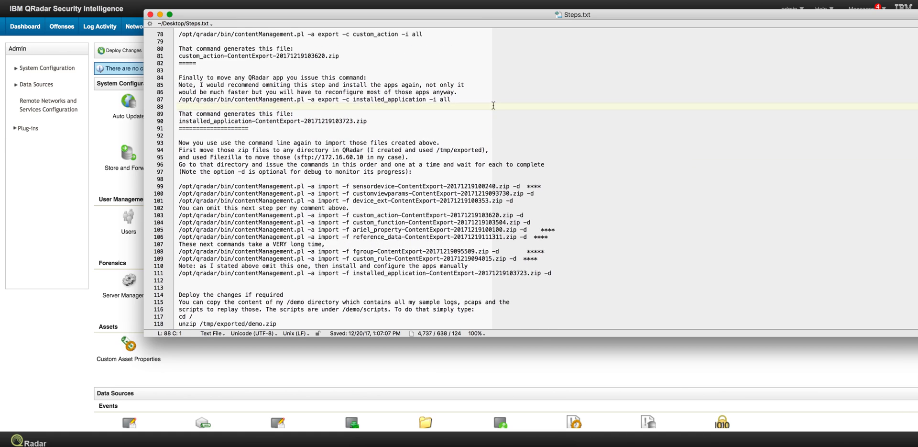
scroll(up, 3)
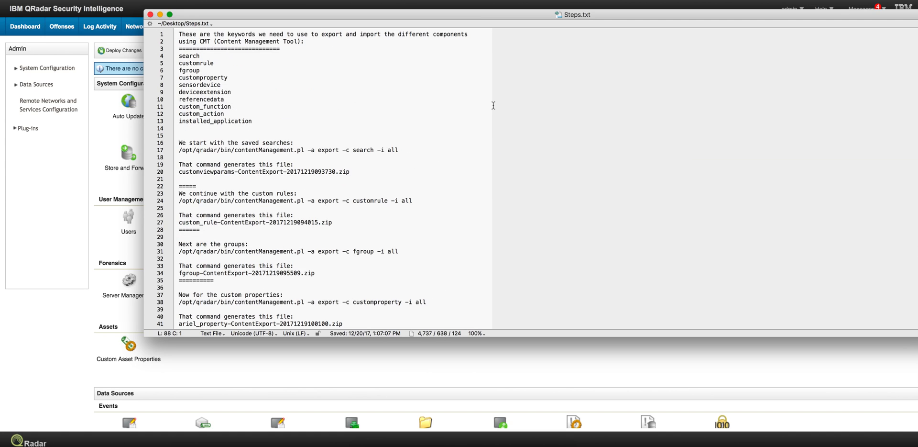
mouse_move(434, 105)
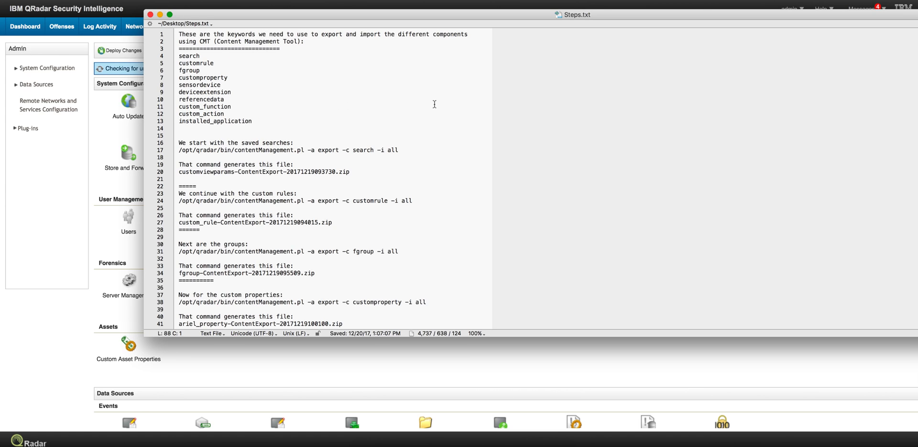
mouse_move(415, 114)
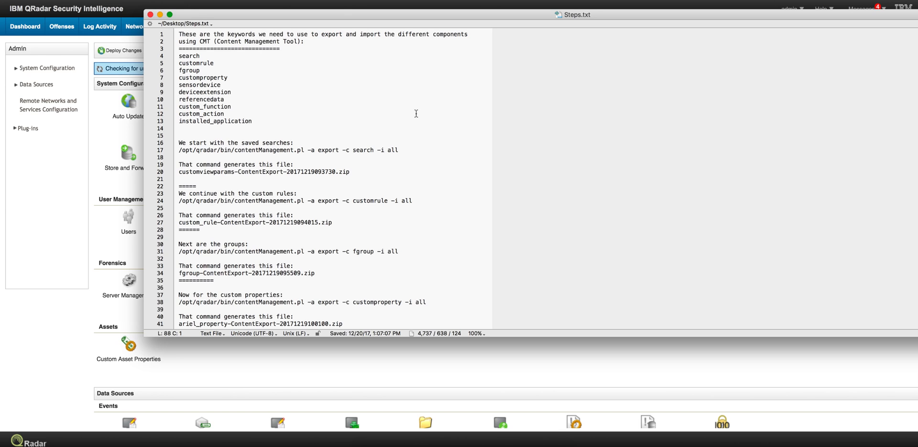
mouse_move(318, 88)
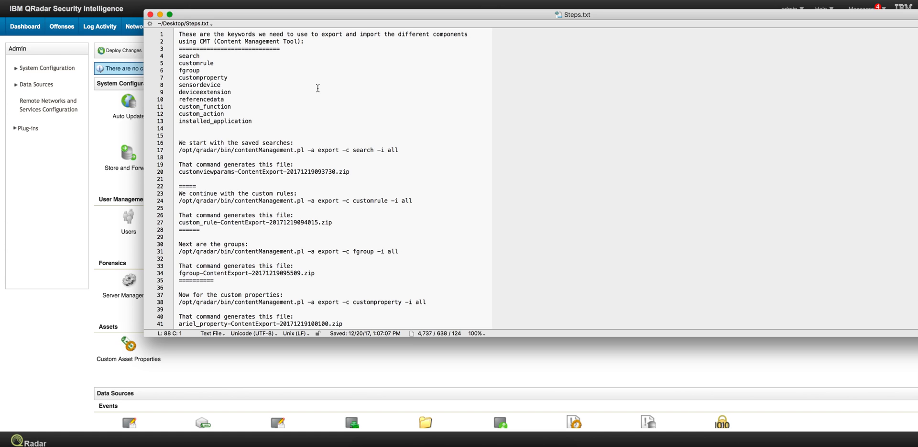
mouse_move(316, 94)
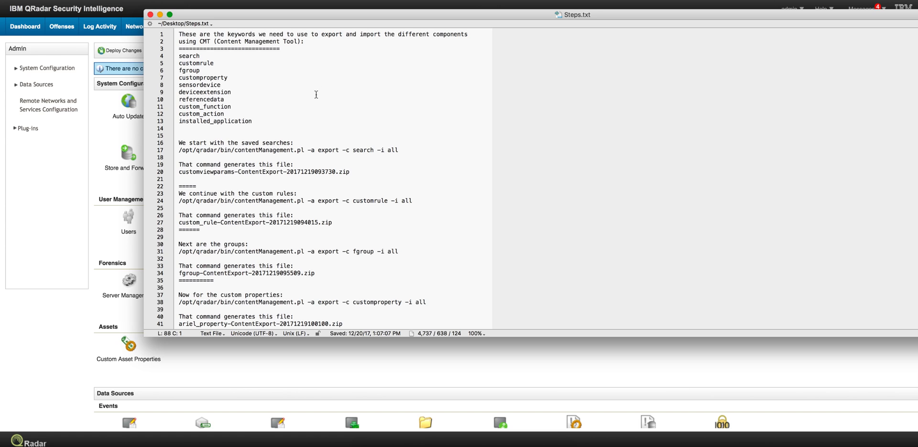
mouse_move(304, 133)
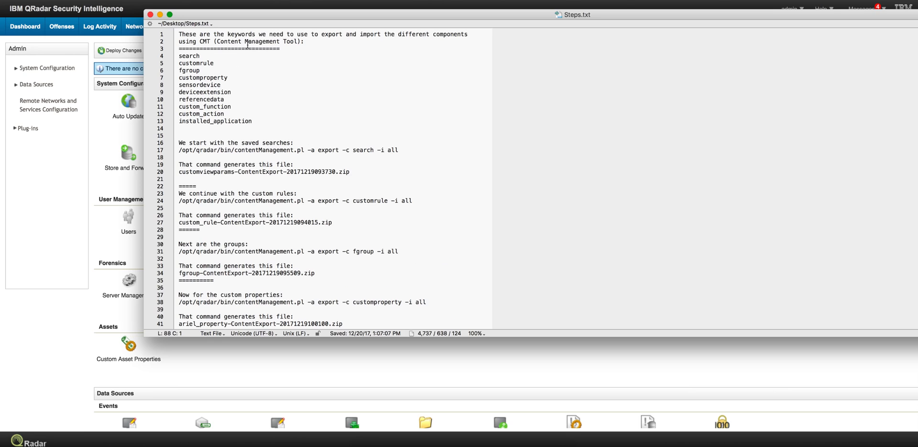
mouse_move(196, 70)
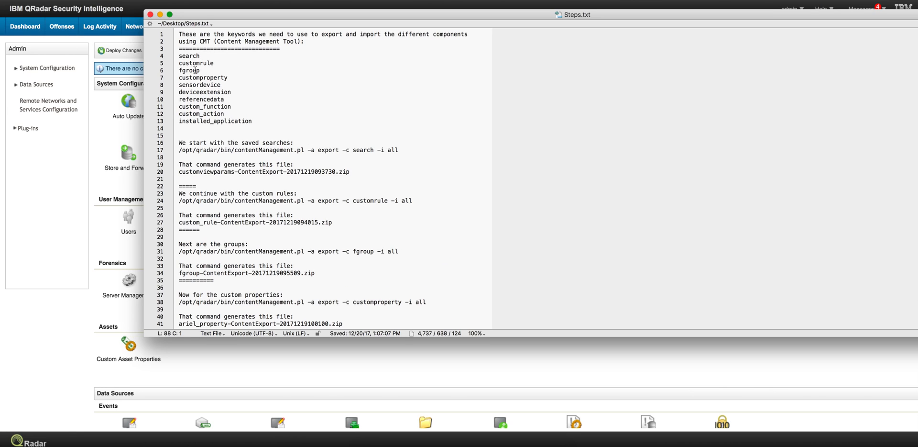
mouse_move(206, 118)
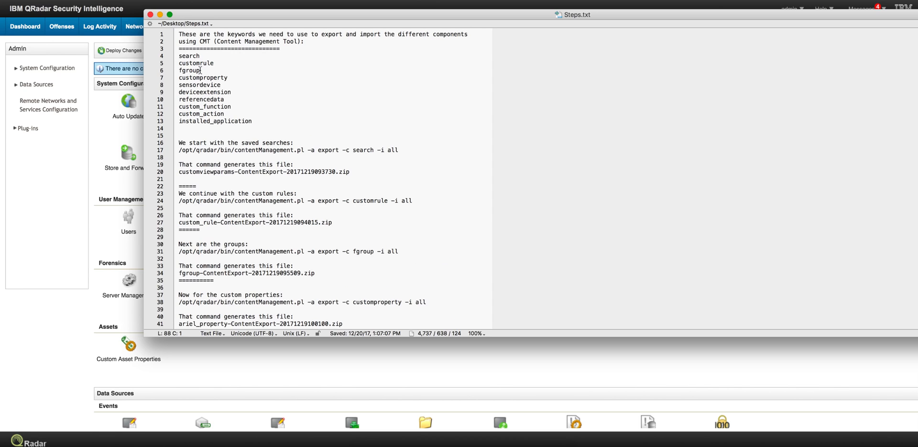
mouse_move(219, 87)
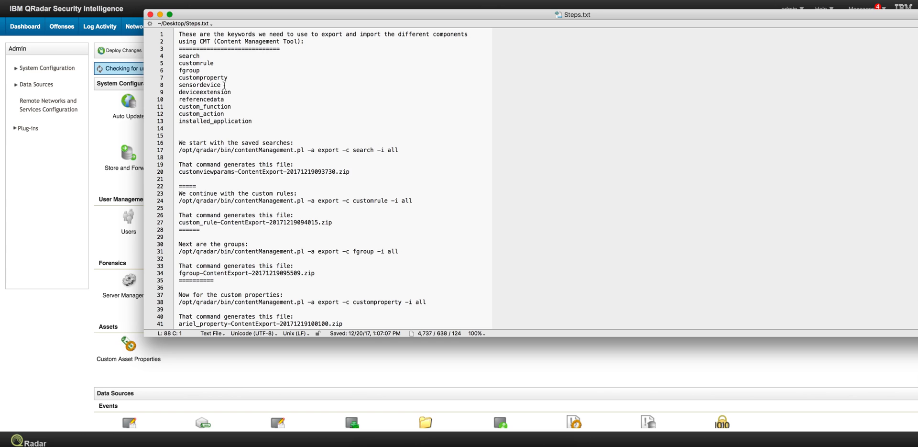
mouse_move(225, 101)
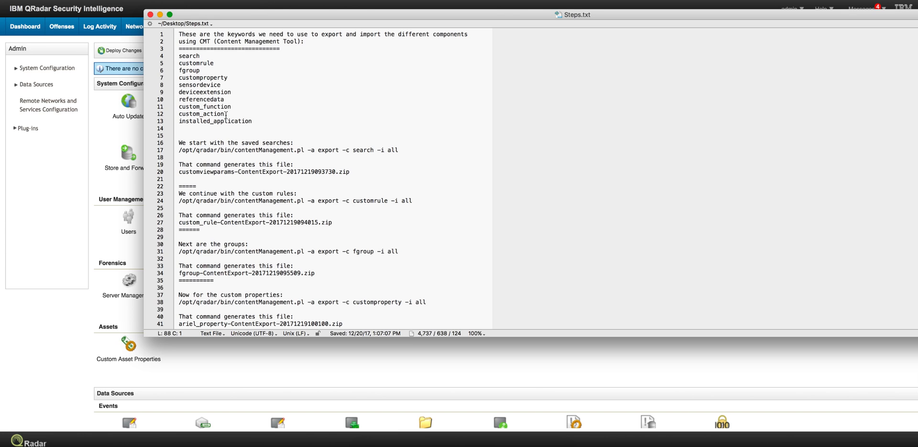
mouse_move(209, 121)
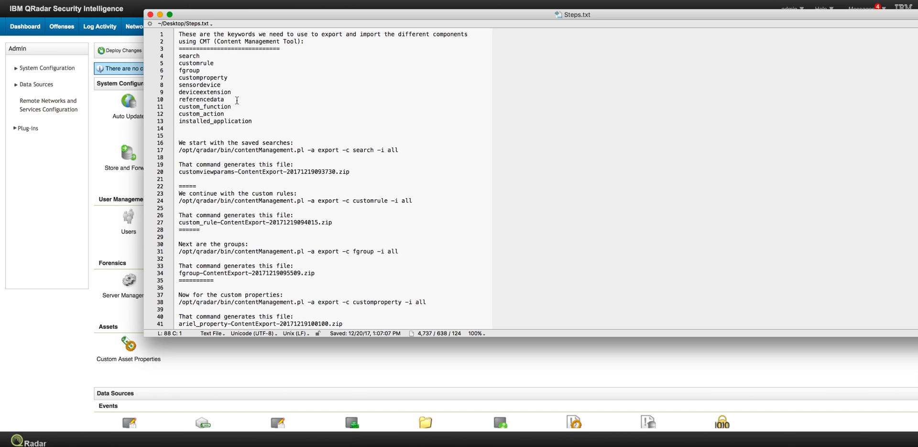
mouse_move(207, 120)
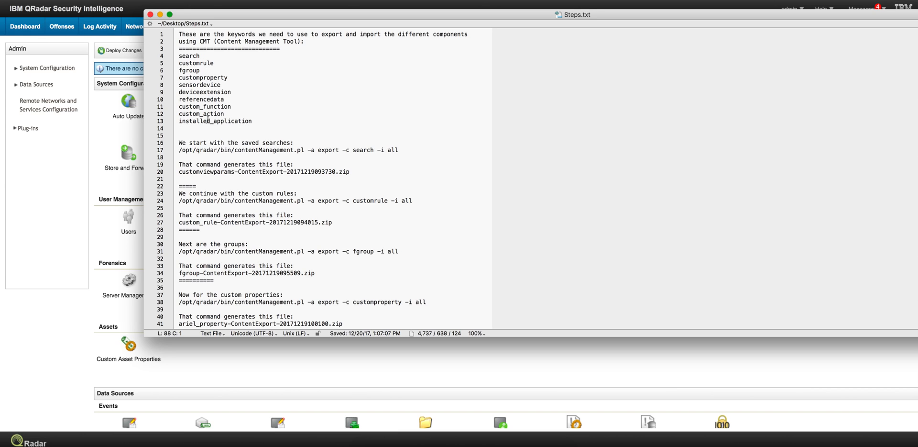
mouse_move(259, 129)
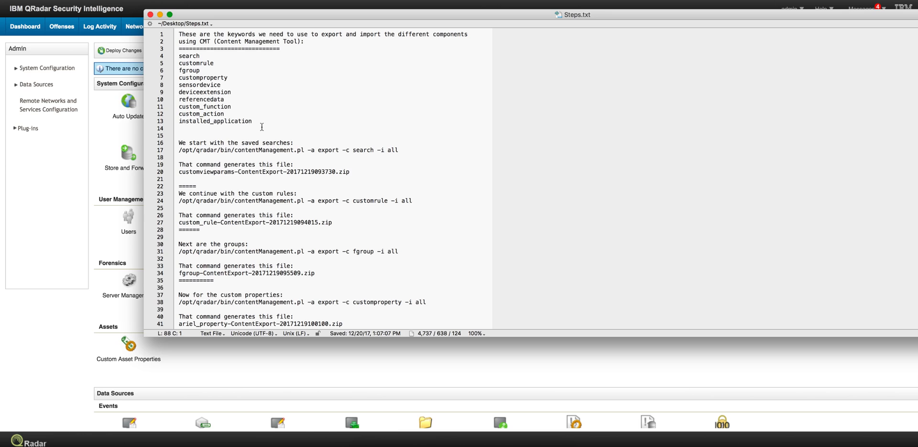
mouse_move(284, 107)
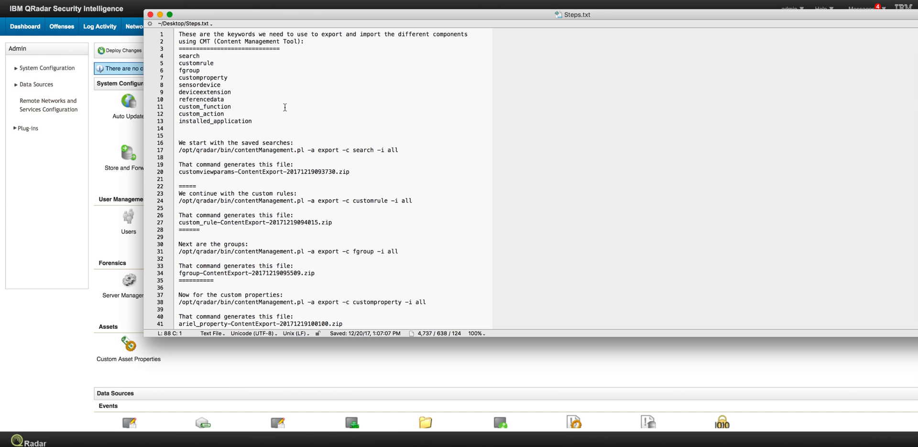
mouse_move(326, 110)
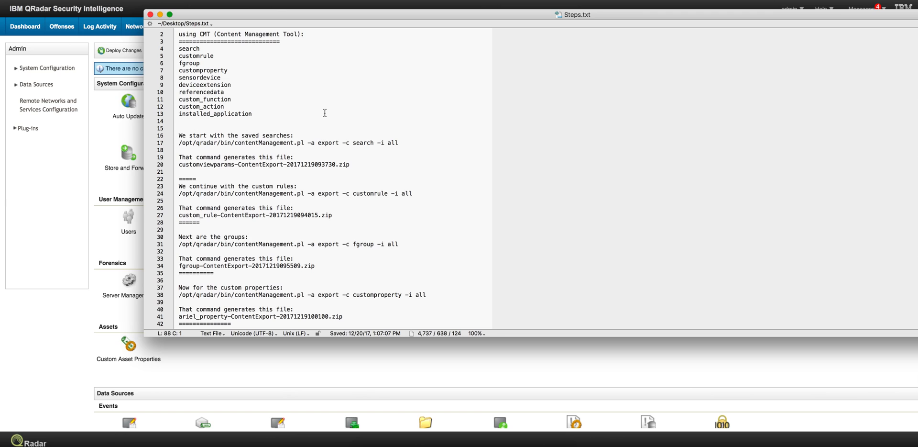
mouse_move(305, 120)
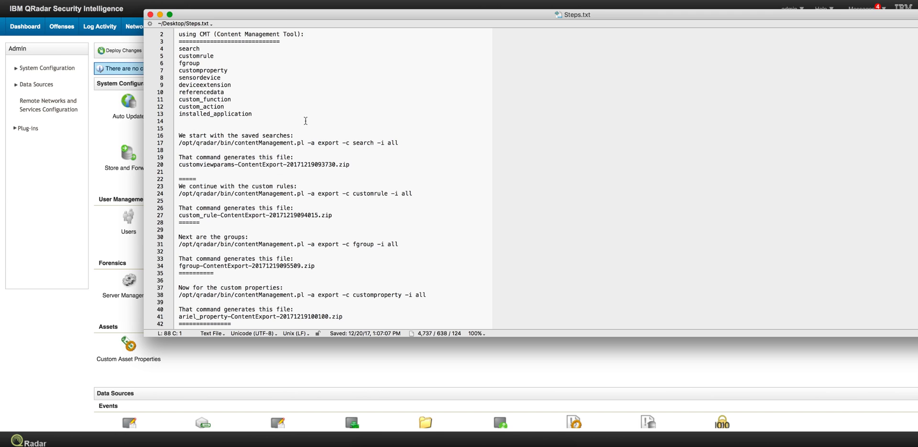
mouse_move(319, 135)
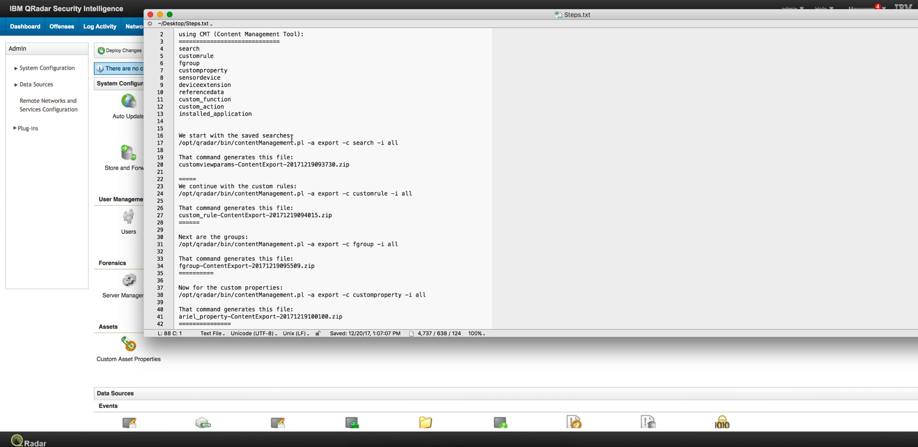
mouse_move(292, 136)
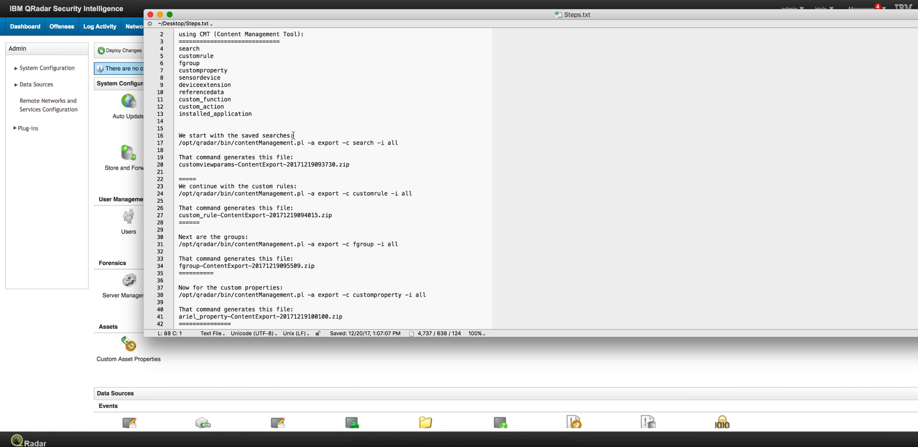
mouse_move(285, 145)
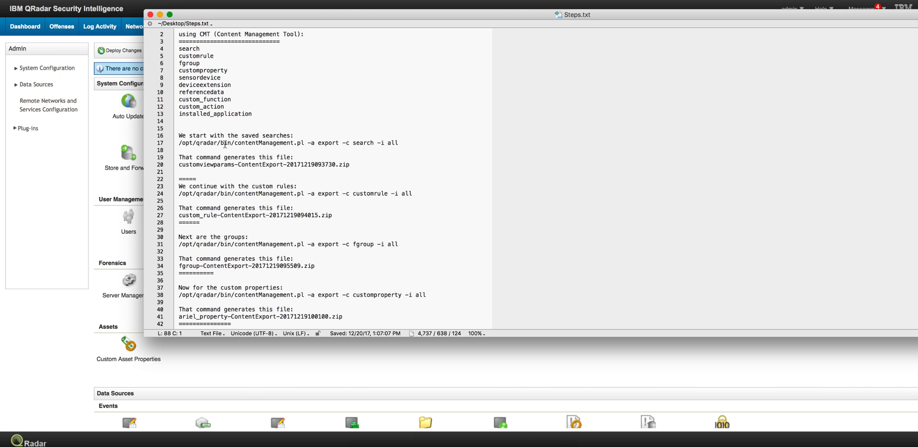
mouse_move(246, 142)
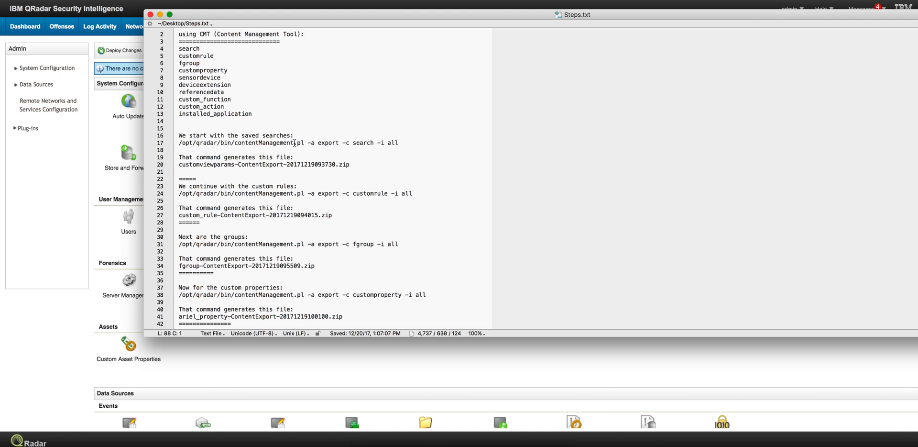
mouse_move(209, 159)
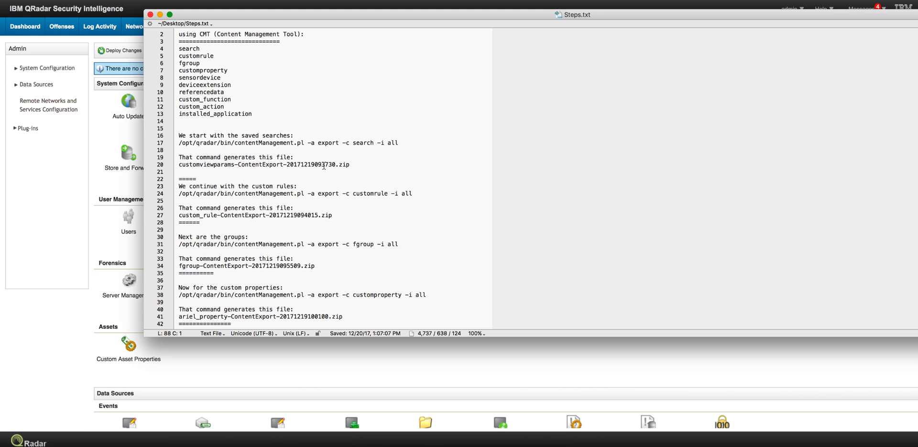
mouse_move(224, 186)
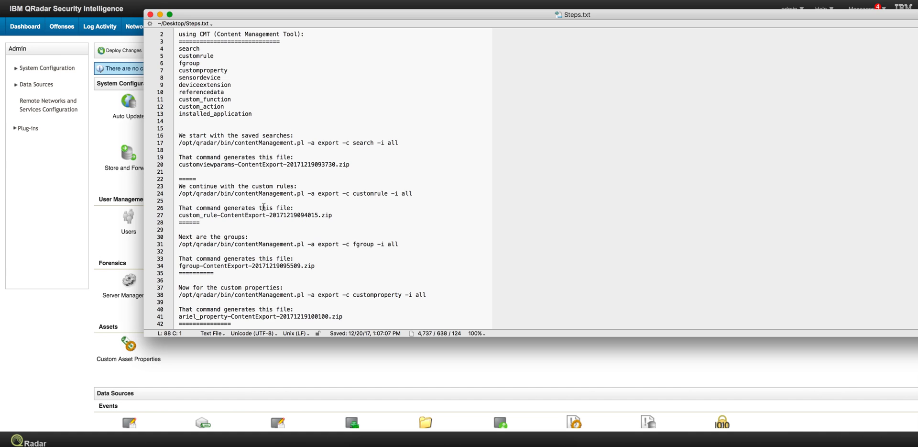
Scroll Steps.txt to lines 68–108, showing the custom_action and installed_application export commands.
scroll(down, 3)
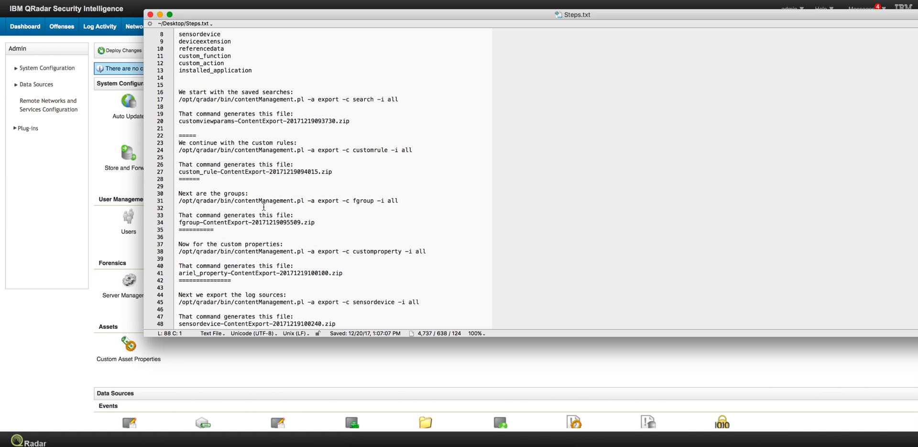
scroll(down, 3)
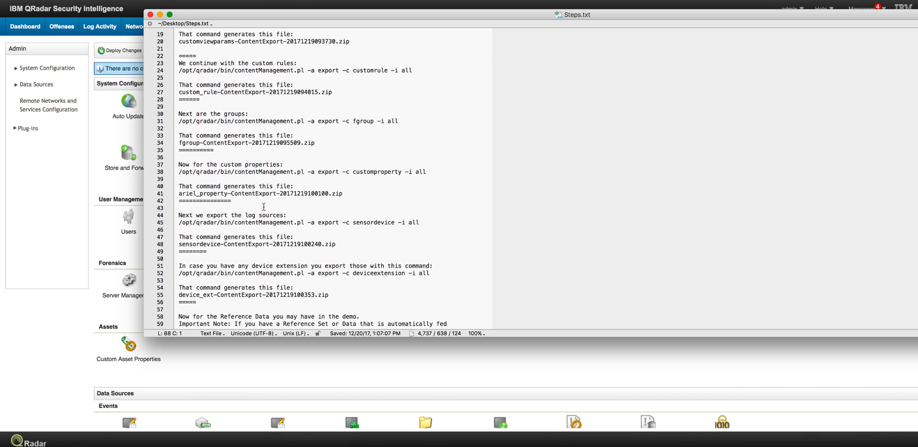
scroll(down, 3)
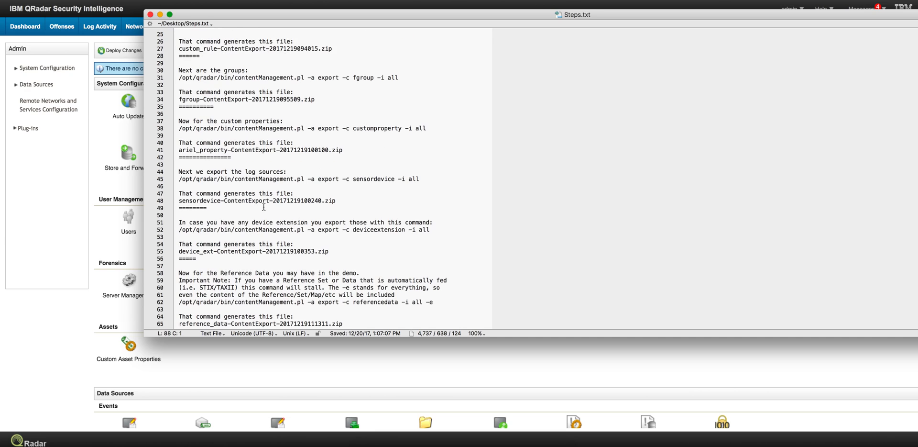
scroll(down, 3)
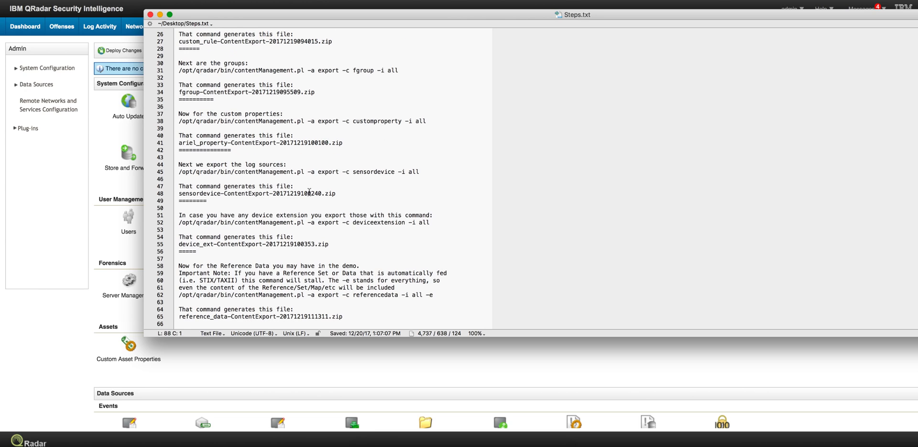
scroll(down, 3)
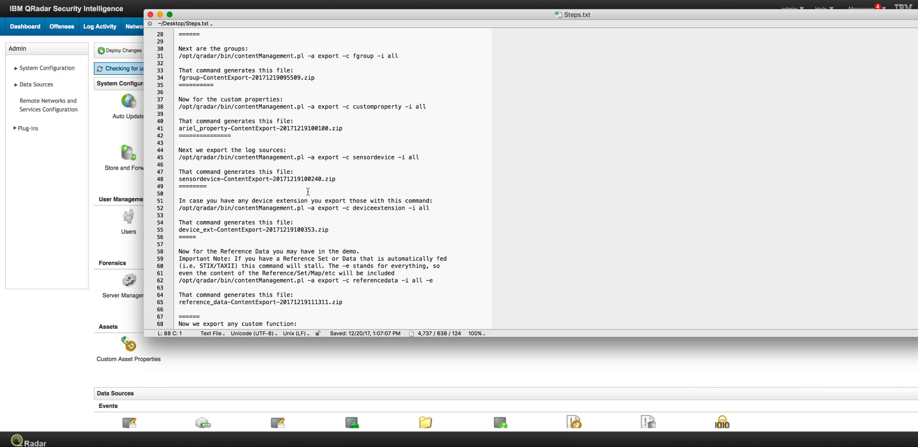
scroll(down, 3)
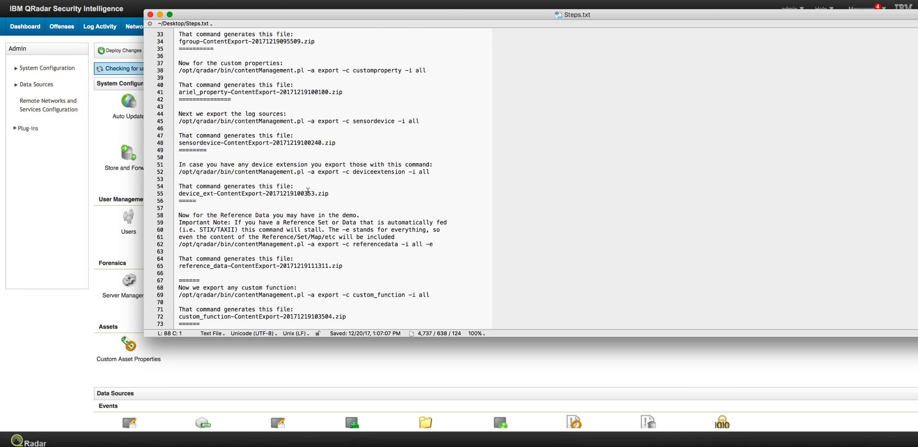
scroll(down, 3)
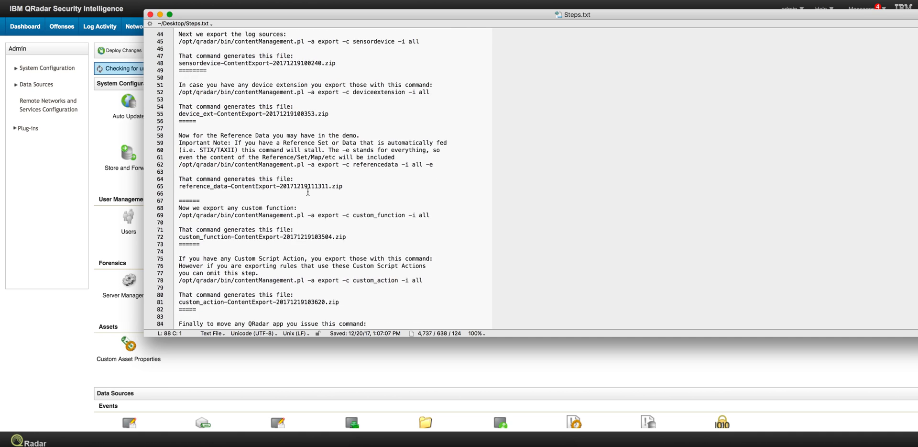
scroll(down, 3)
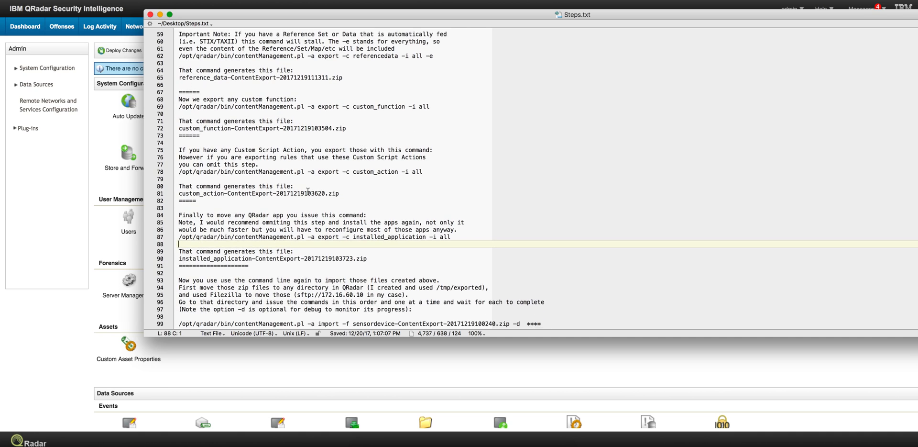
scroll(down, 3)
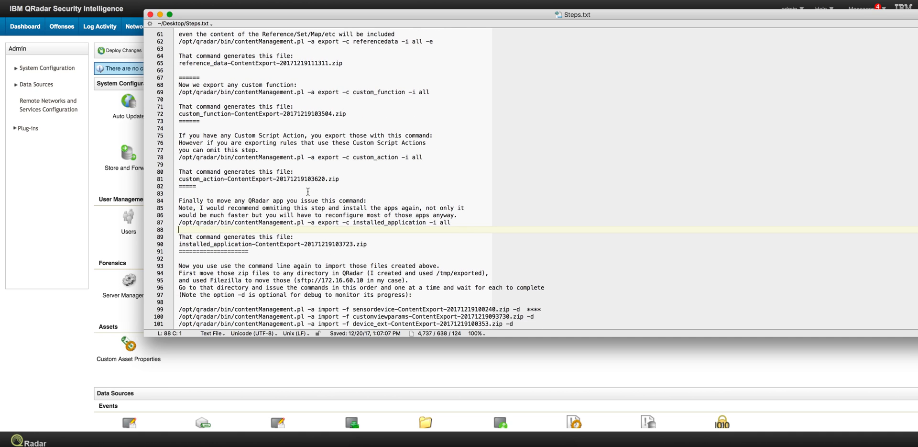
scroll(down, 3)
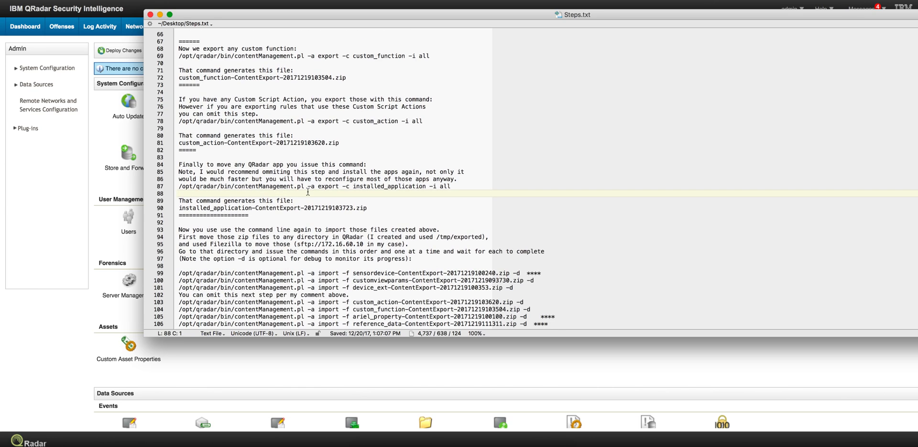
scroll(down, 3)
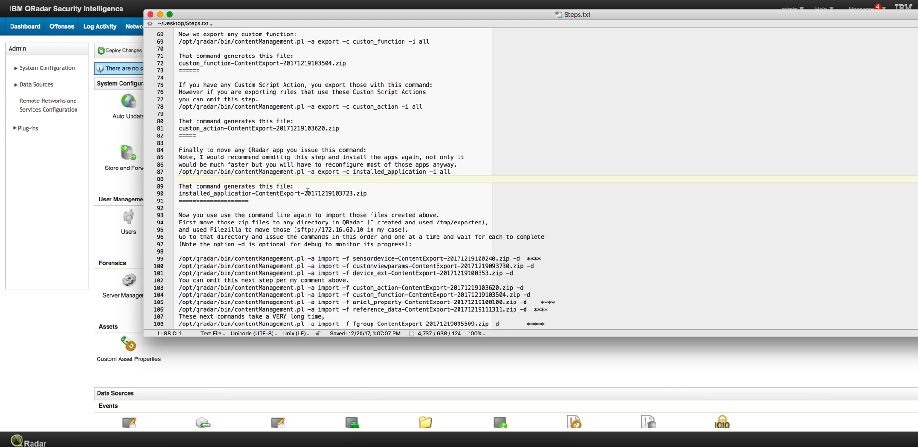
scroll(down, 3)
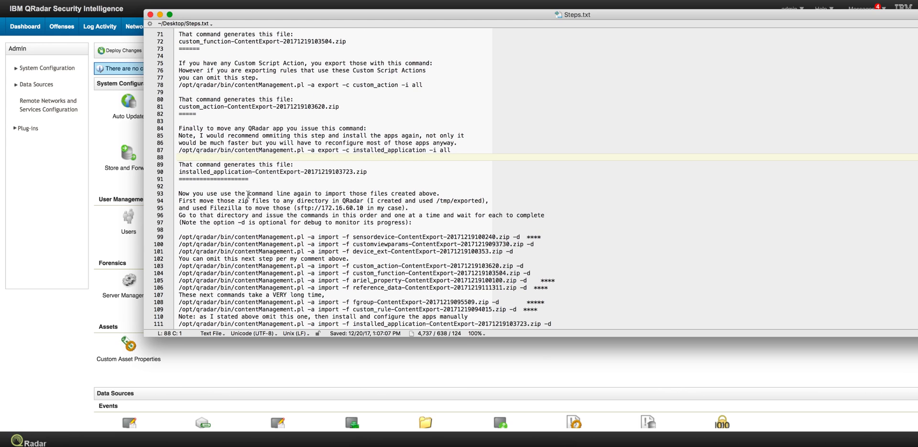
mouse_move(357, 199)
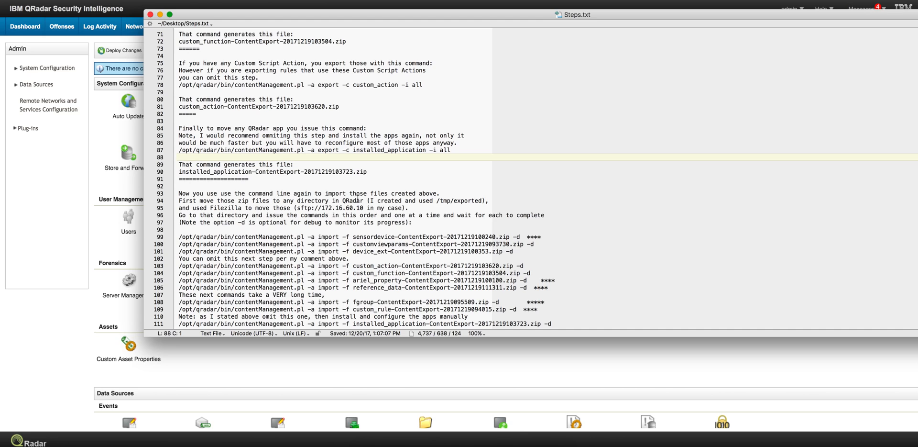
mouse_move(386, 205)
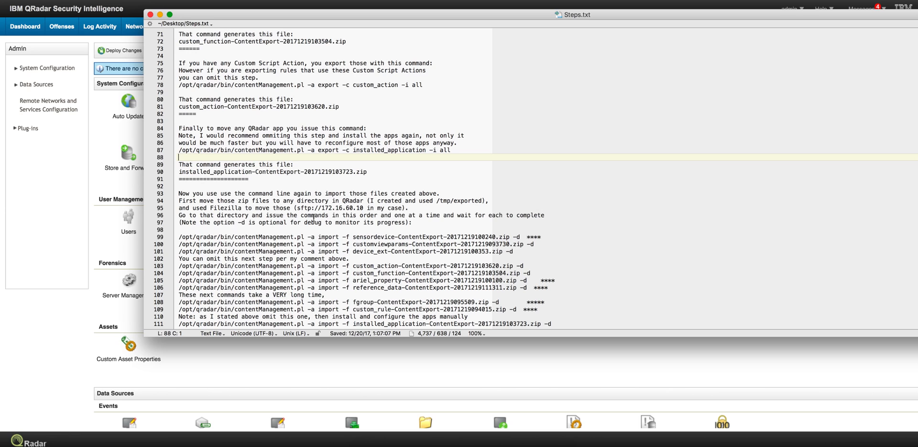
Scroll Steps.txt to line 114, showing the installed apps import and deploy-changes note.
scroll(down, 3)
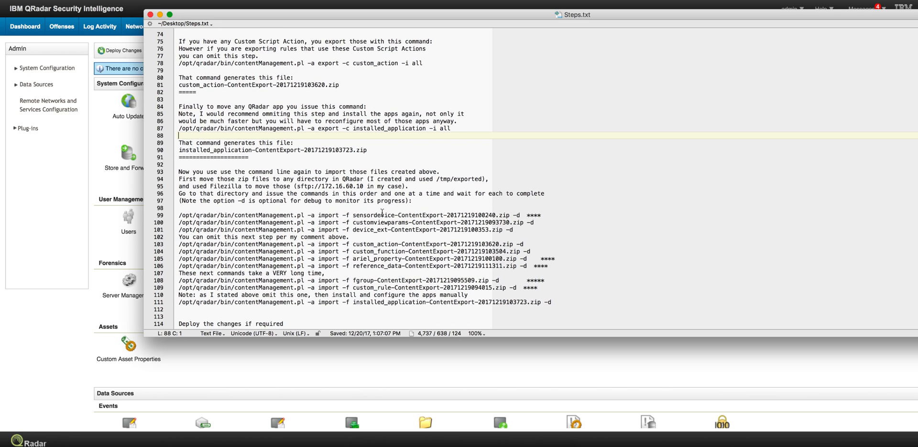
mouse_move(252, 215)
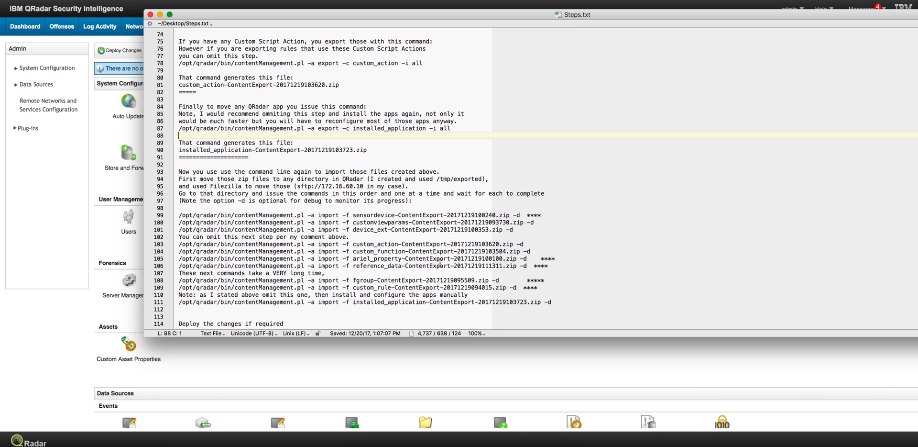
Scroll Steps.txt to lines 115–116 about copying the /demo sample logs directory.
scroll(down, 3)
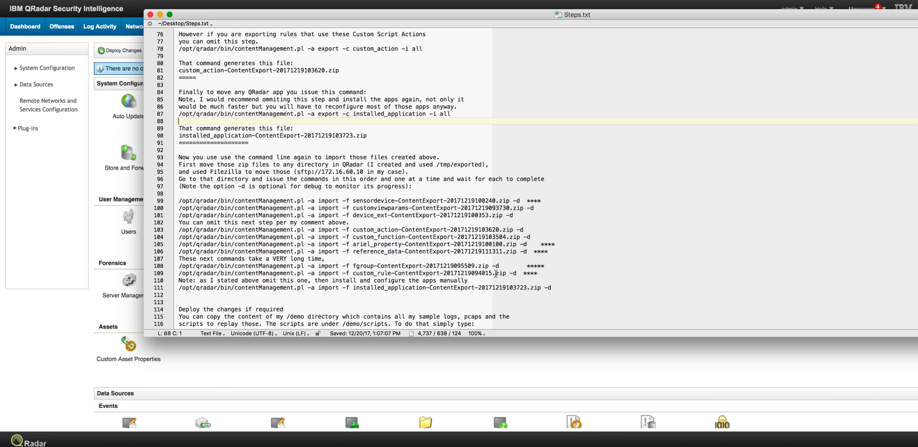
mouse_move(495, 279)
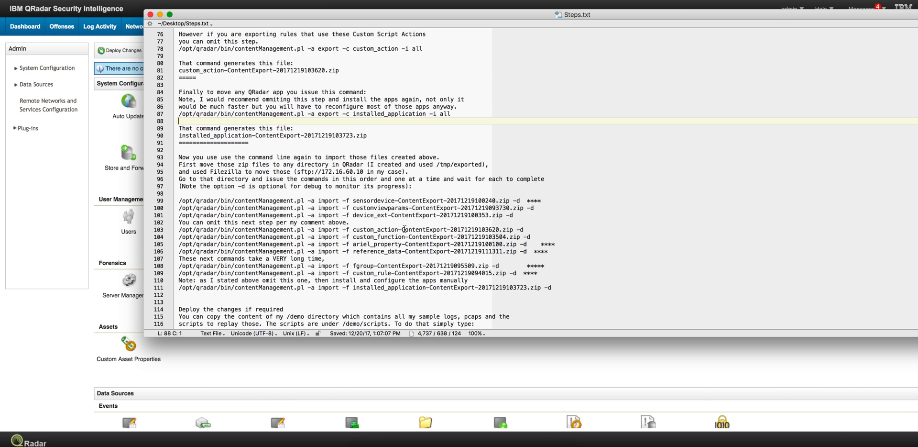
mouse_move(449, 271)
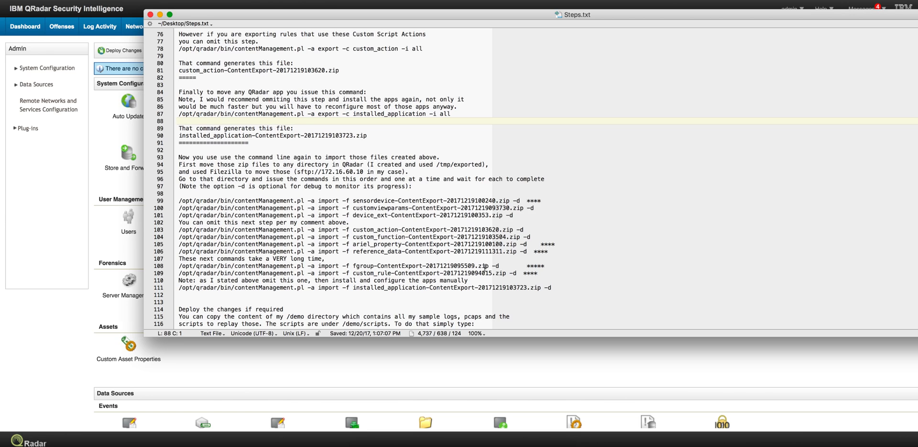
mouse_move(499, 265)
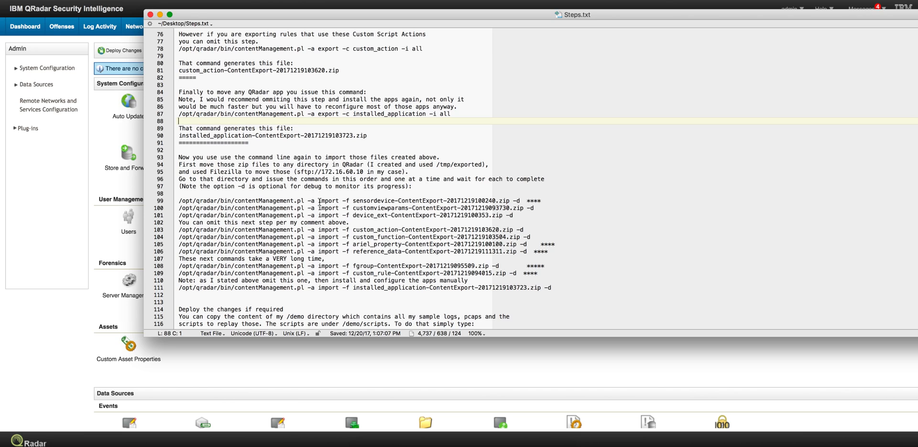
mouse_move(515, 201)
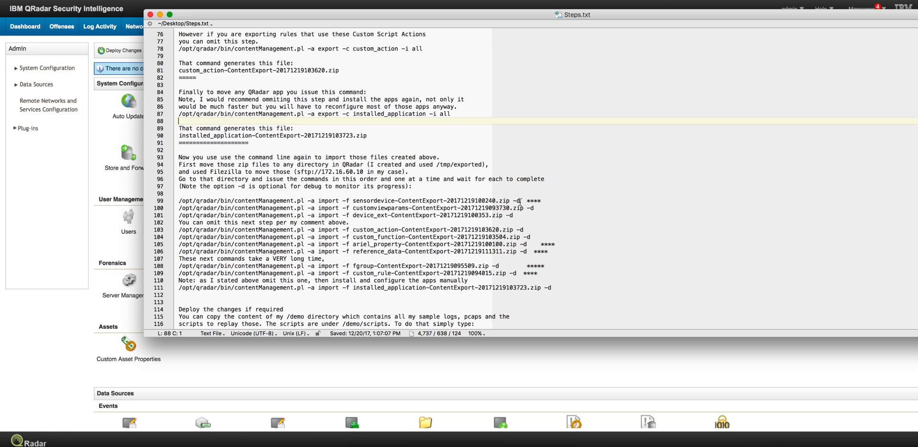
mouse_move(516, 244)
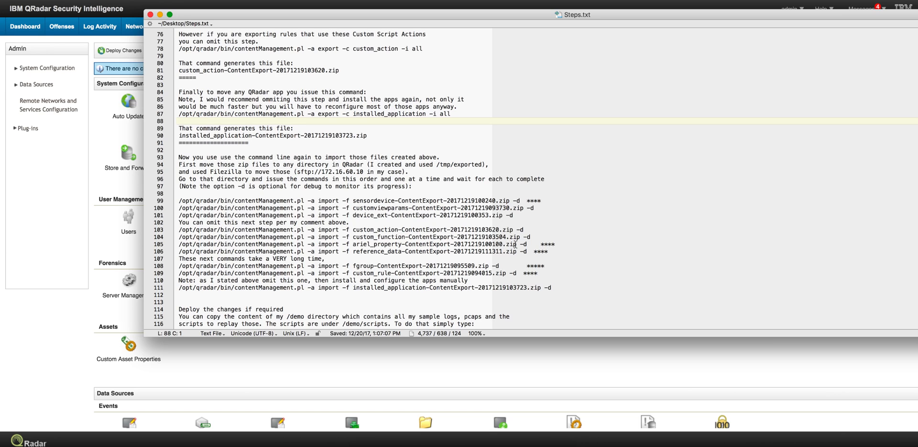
Scroll to the end of Steps.txt, showing the demo archive unzip commands.
scroll(down, 3)
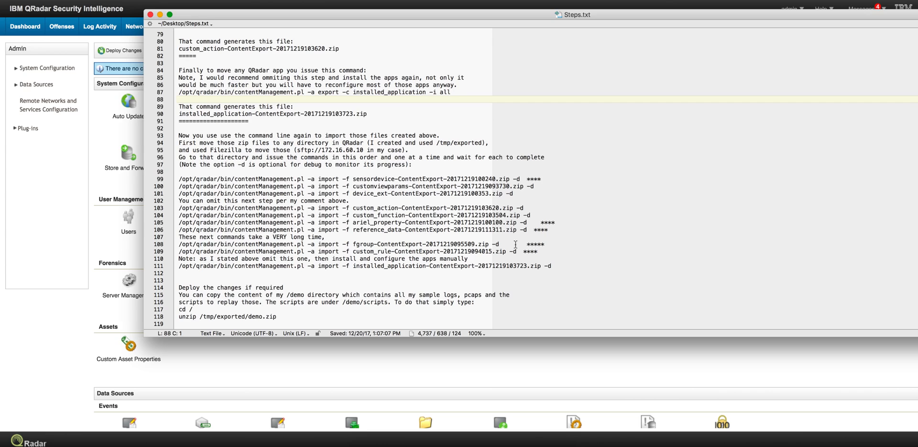
mouse_move(449, 251)
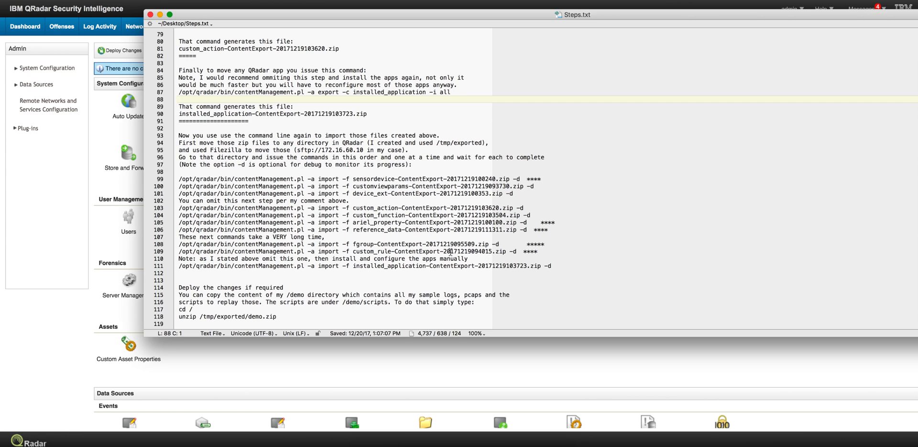
mouse_move(372, 259)
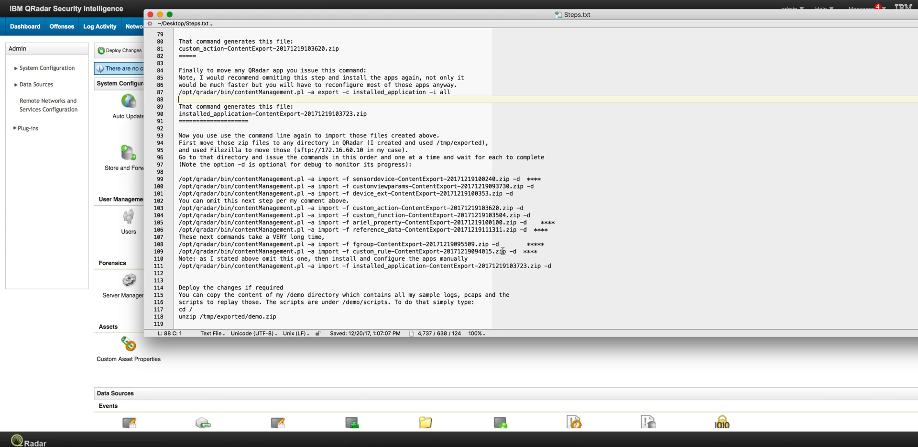
mouse_move(525, 251)
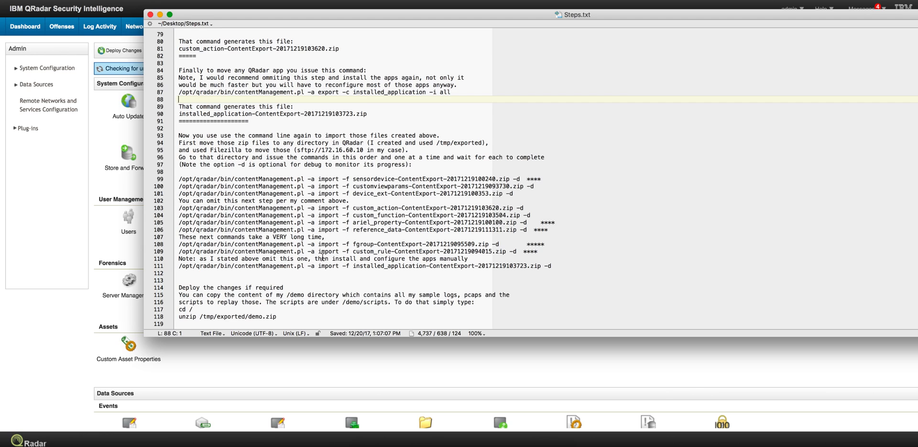
scroll(down, 3)
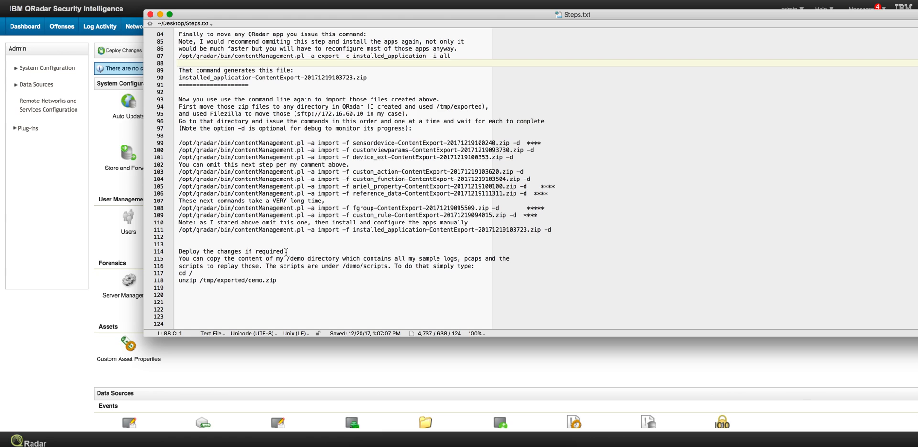
mouse_move(253, 268)
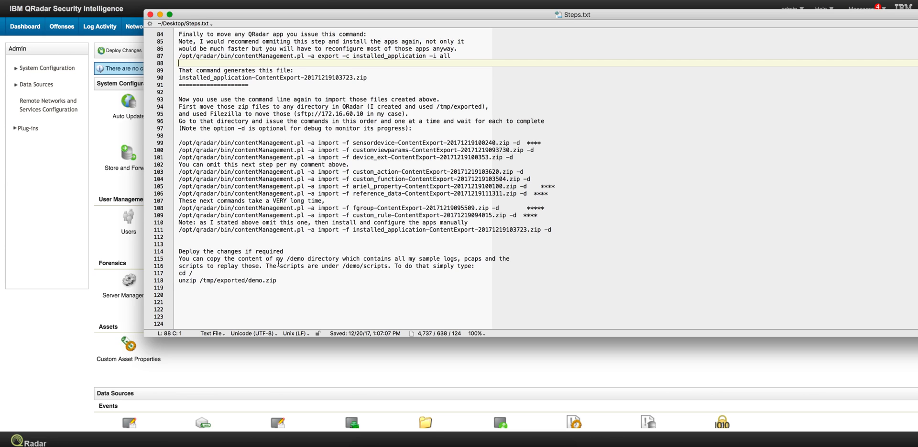
mouse_move(242, 283)
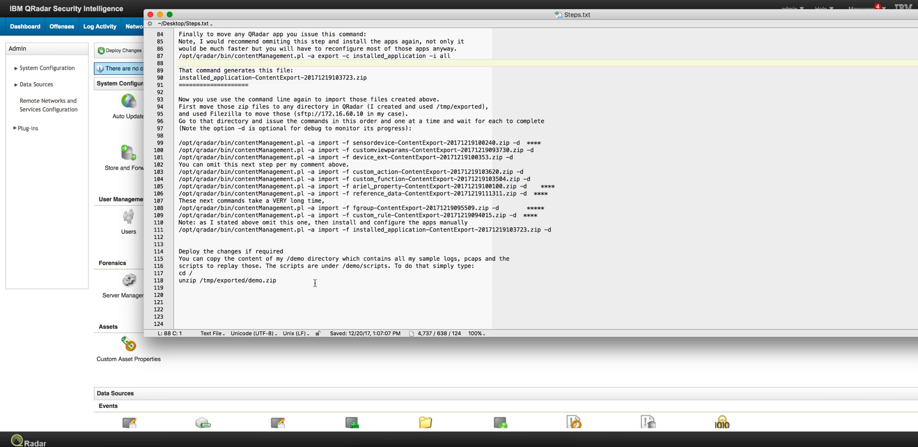
mouse_move(78, 227)
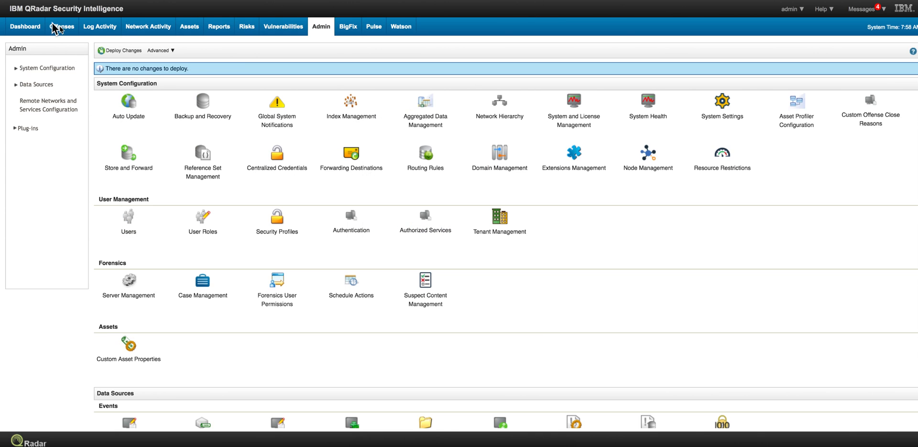
Review the Offenses Rules list down to X-Force entries, then show All Offenses (three).
click(62, 26)
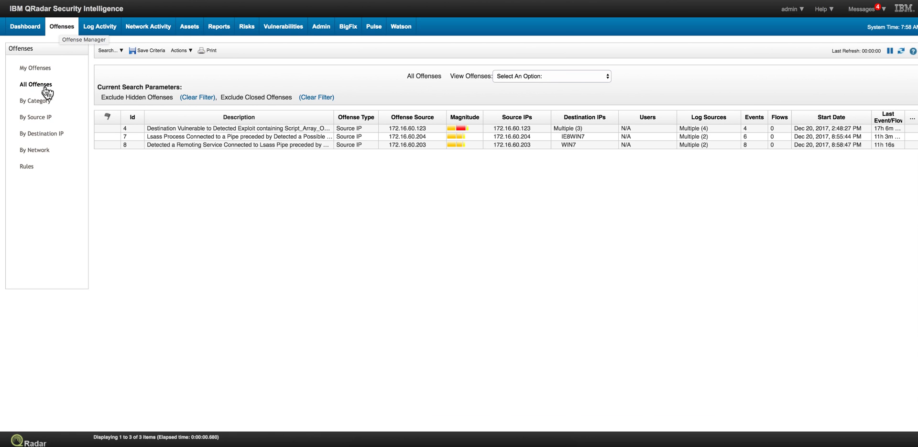
mouse_move(27, 170)
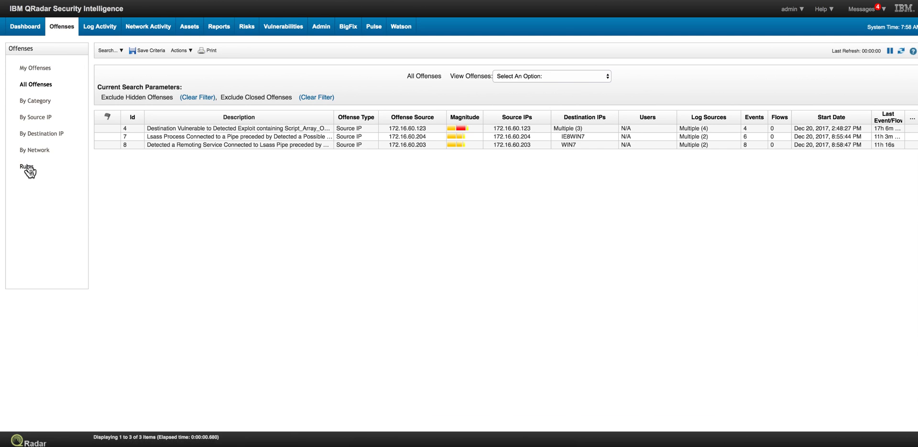
click(27, 167)
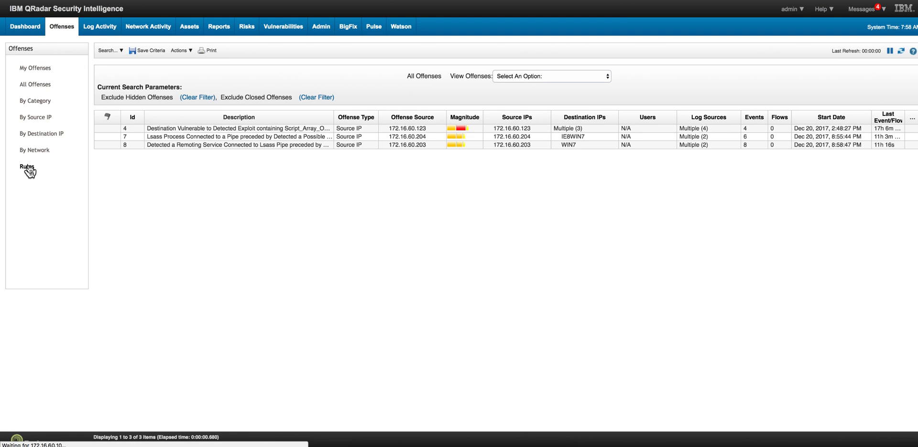
click(27, 167)
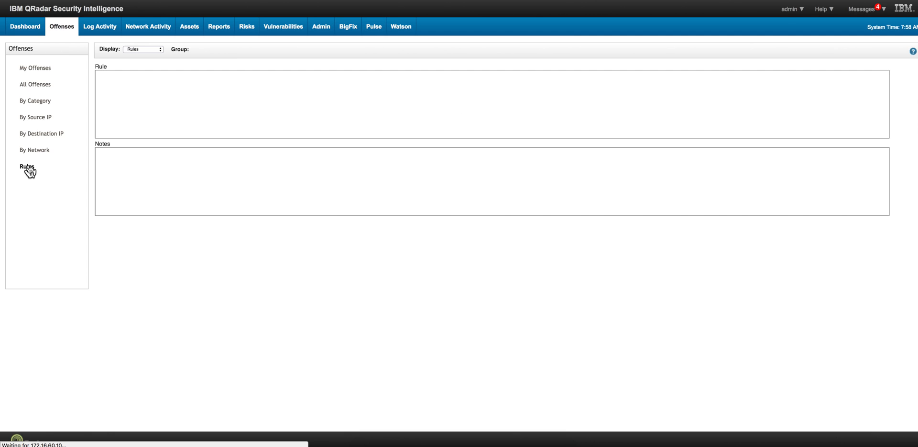
click(27, 166)
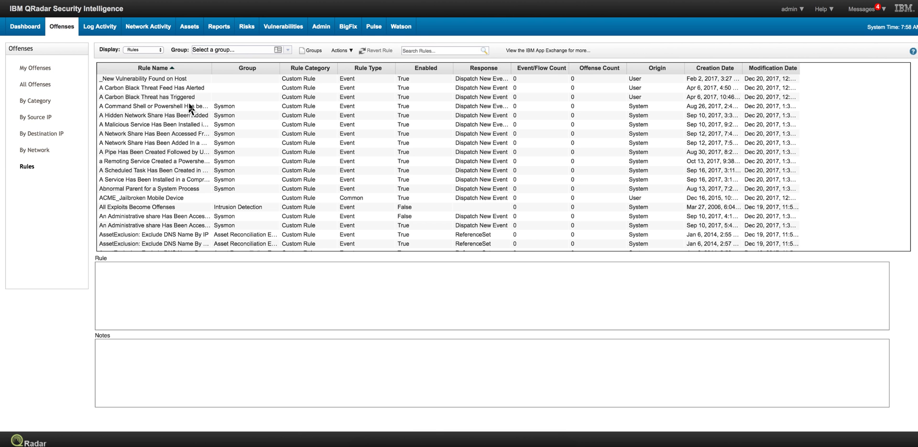
scroll(down, 3)
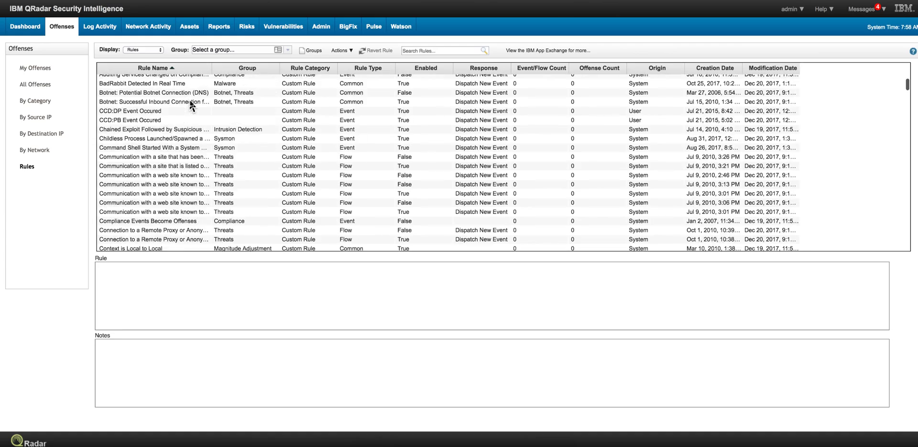
scroll(down, 3)
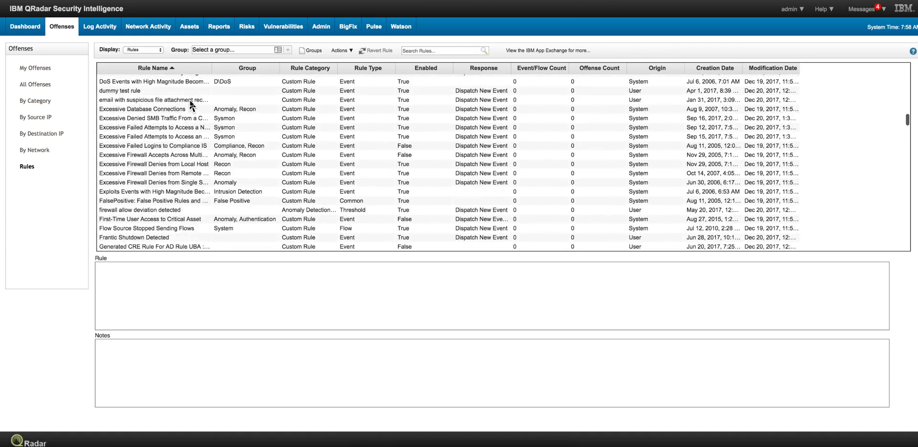
scroll(down, 3)
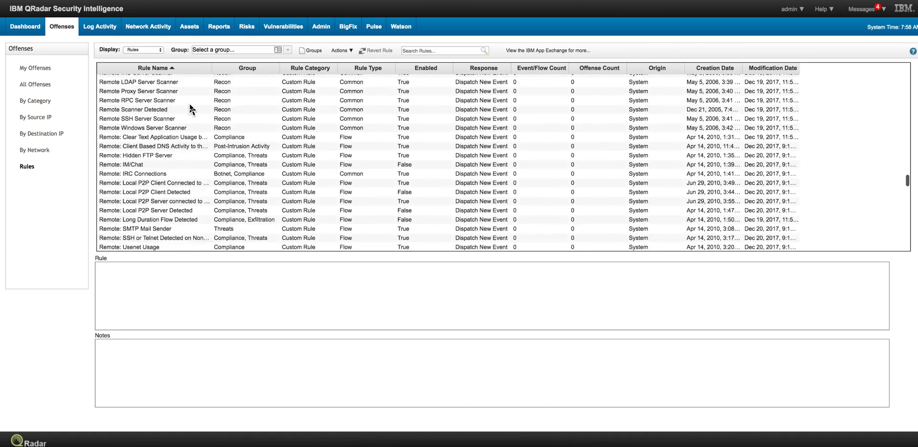
scroll(down, 3)
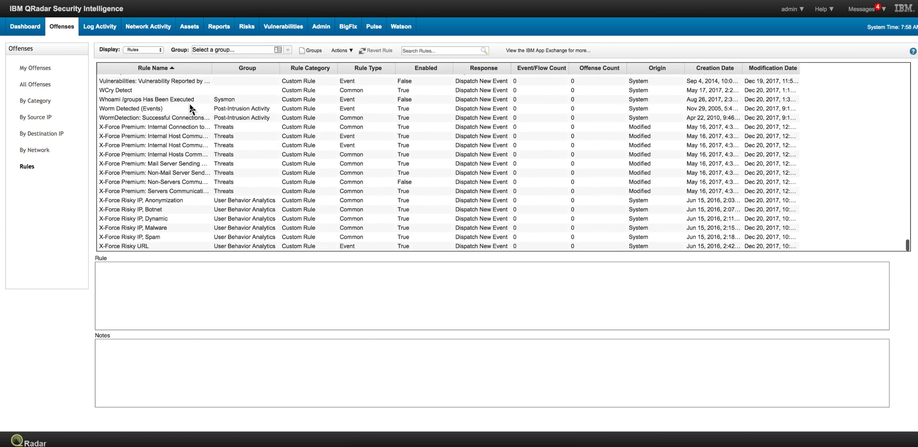
scroll(up, 3)
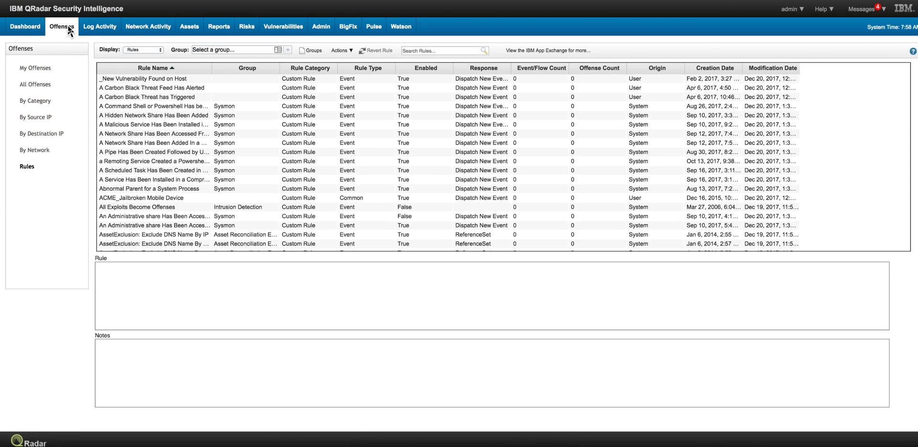
click(35, 83)
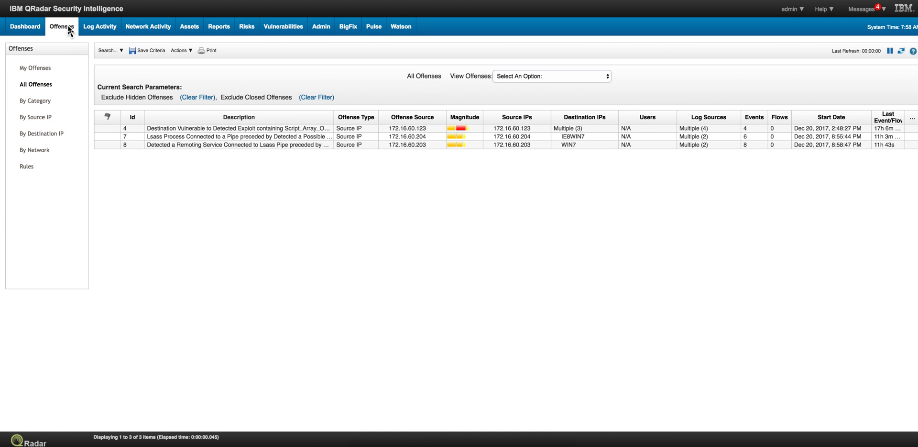
mouse_move(246, 158)
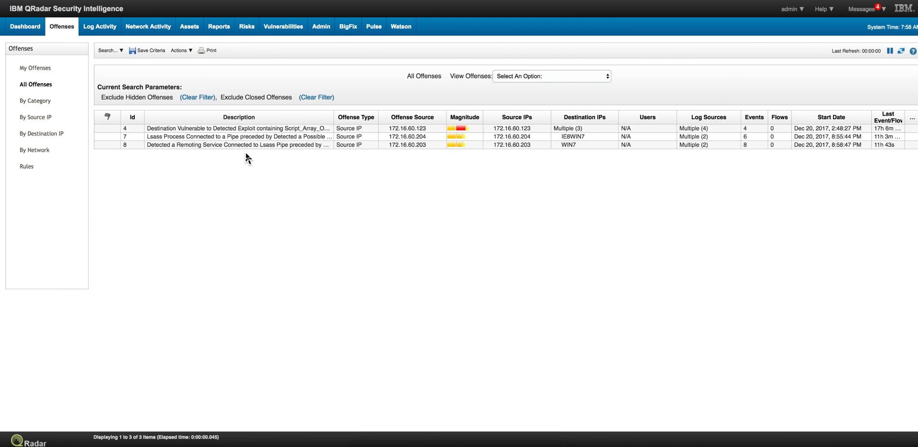
mouse_move(274, 143)
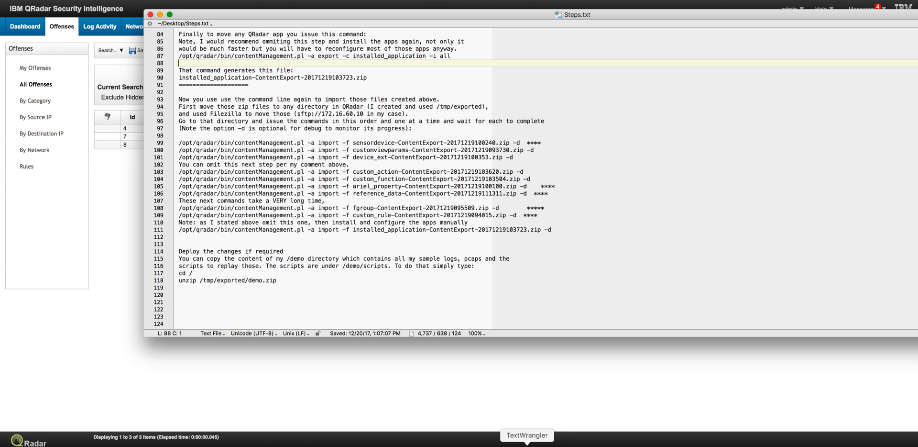
Scroll Steps.txt up to the contentManagement.pl import commands, then return to QRadar.
scroll(up, 3)
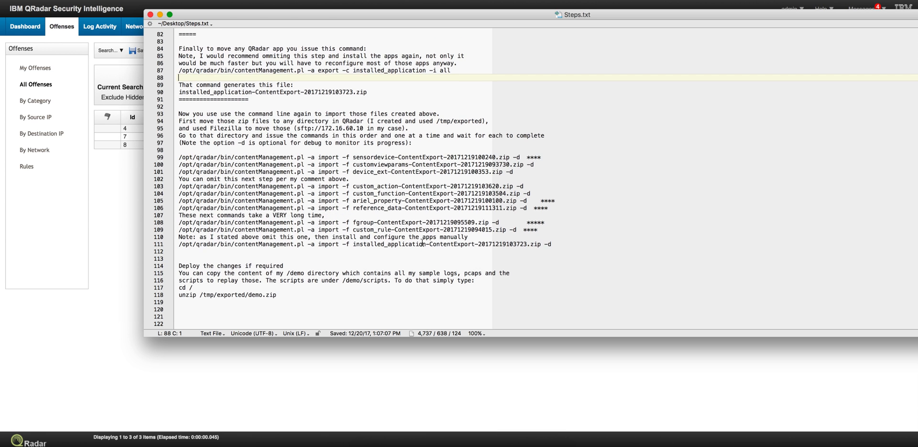
scroll(up, 3)
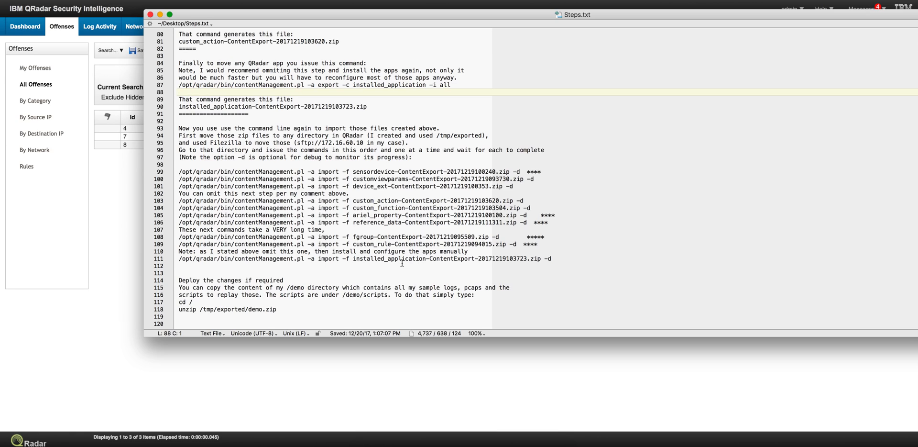
mouse_move(379, 261)
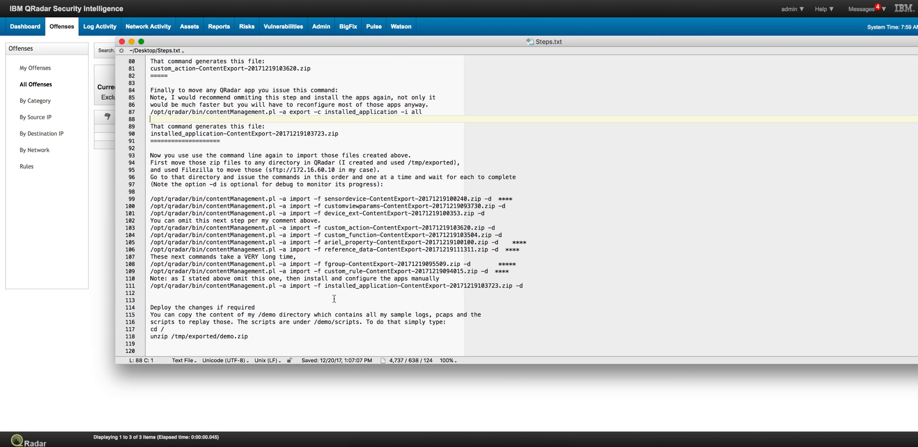
mouse_move(381, 293)
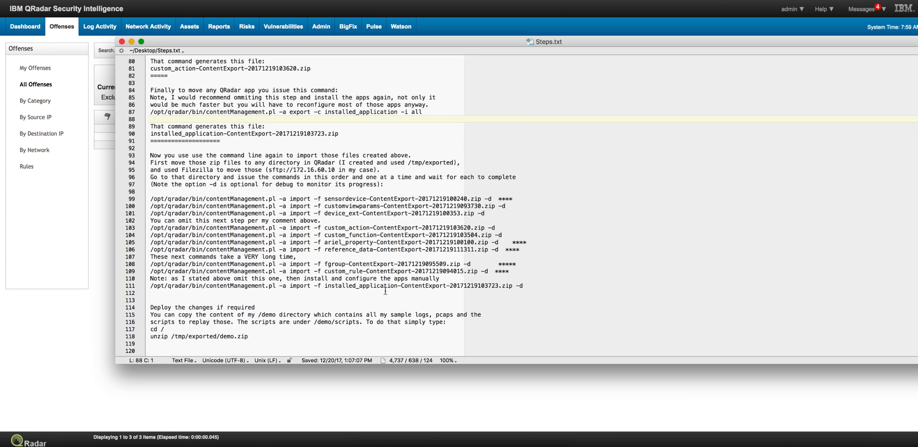
mouse_move(351, 287)
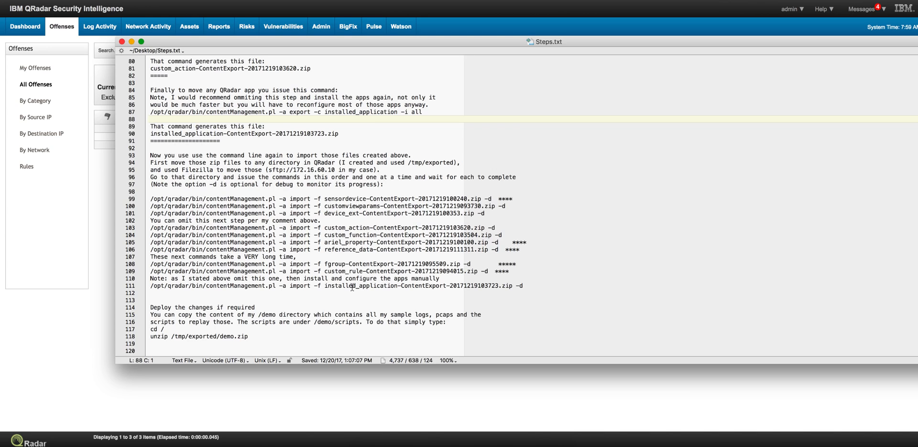
mouse_move(444, 291)
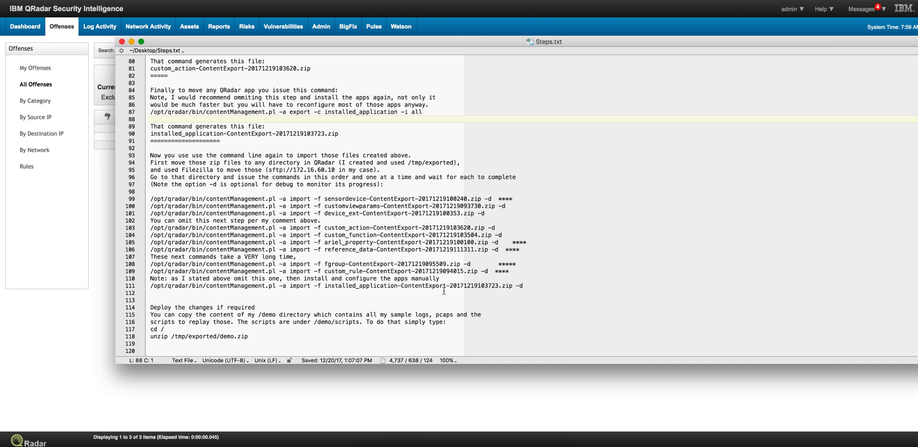
click(150, 119)
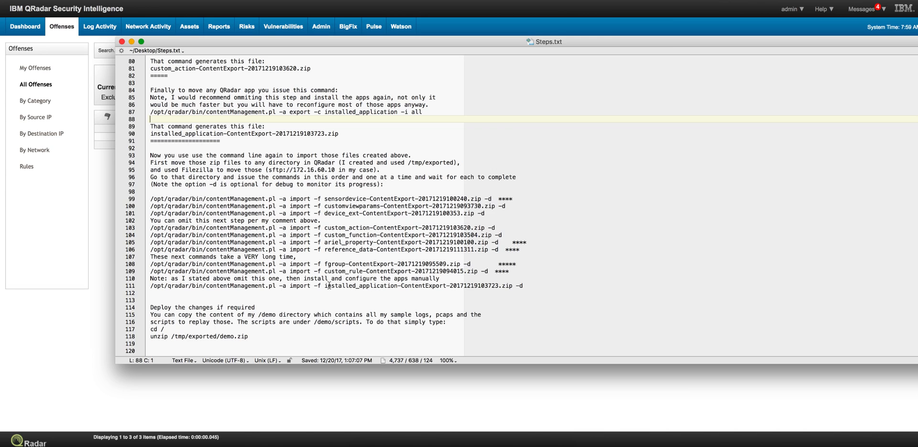
mouse_move(406, 285)
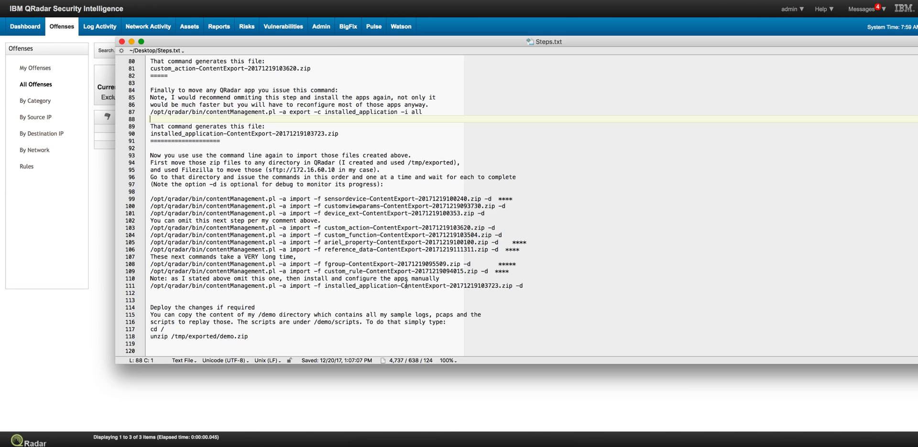
mouse_move(482, 286)
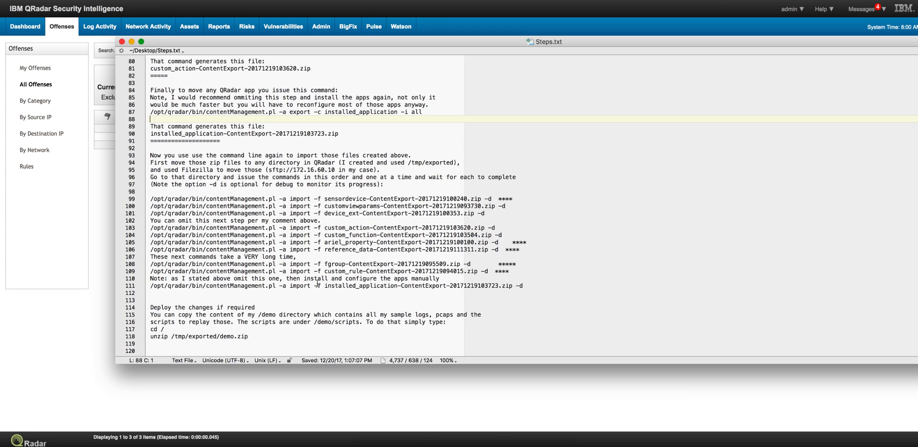
mouse_move(102, 238)
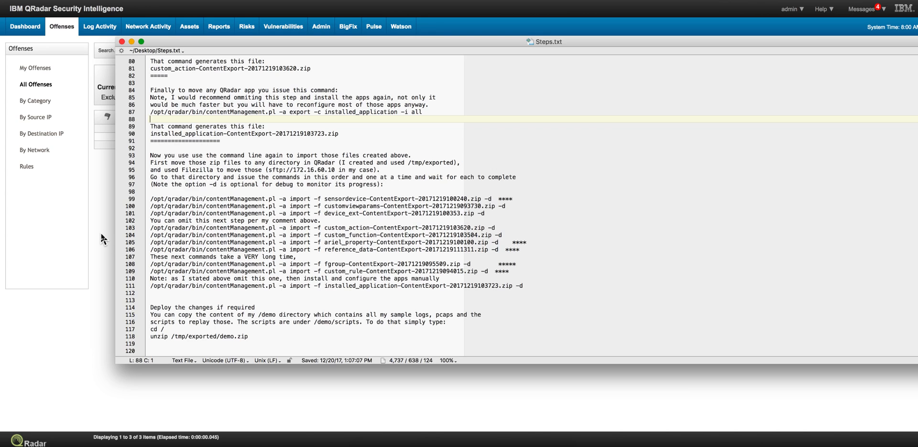
mouse_move(252, 279)
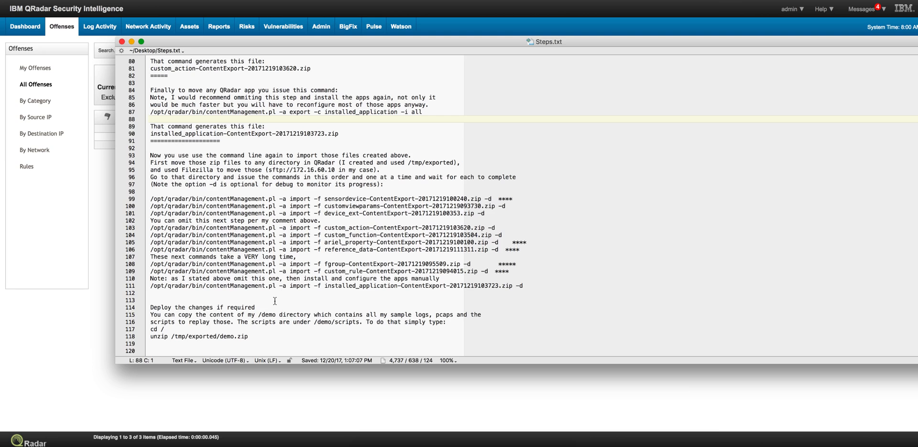
mouse_move(90, 243)
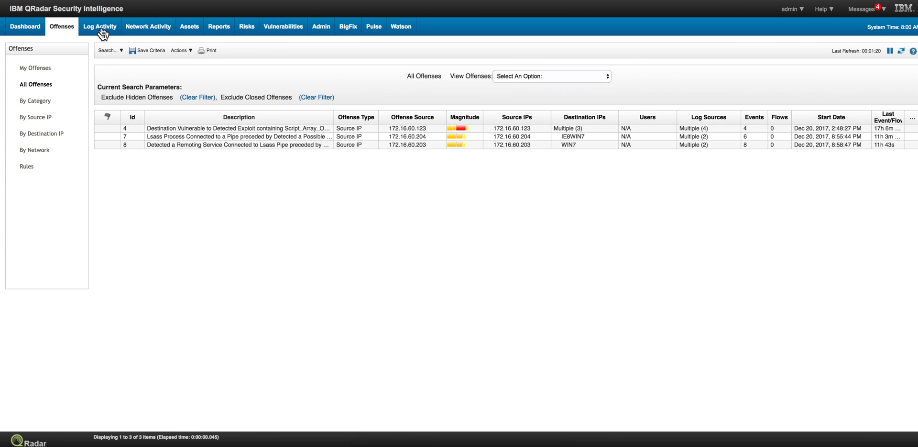
mouse_move(172, 186)
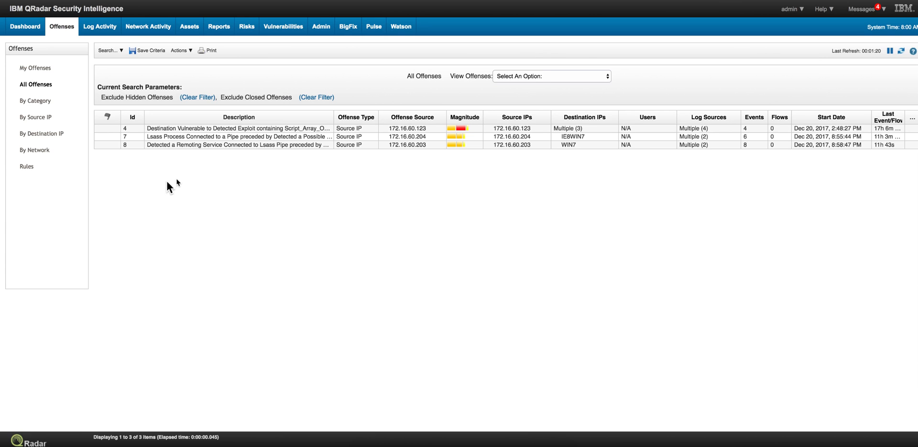
mouse_move(182, 183)
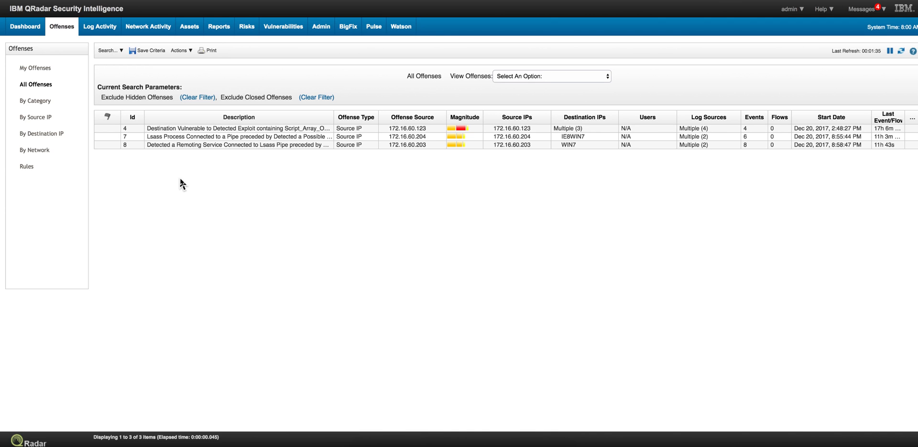
mouse_move(206, 196)
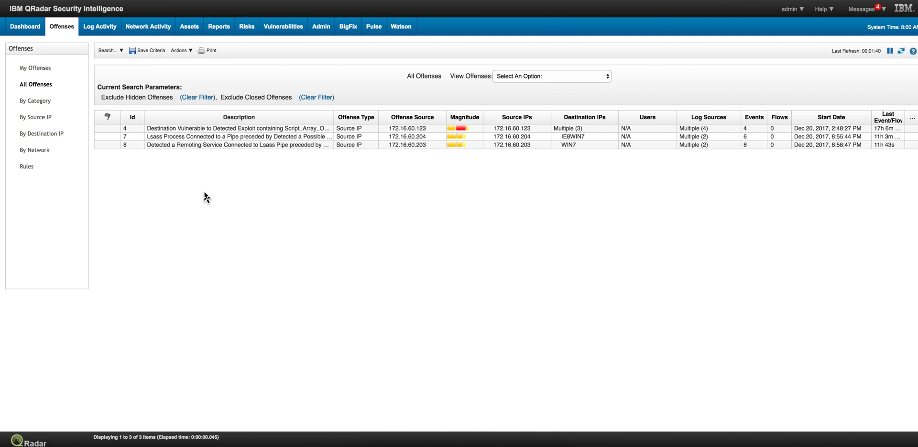
mouse_move(250, 215)
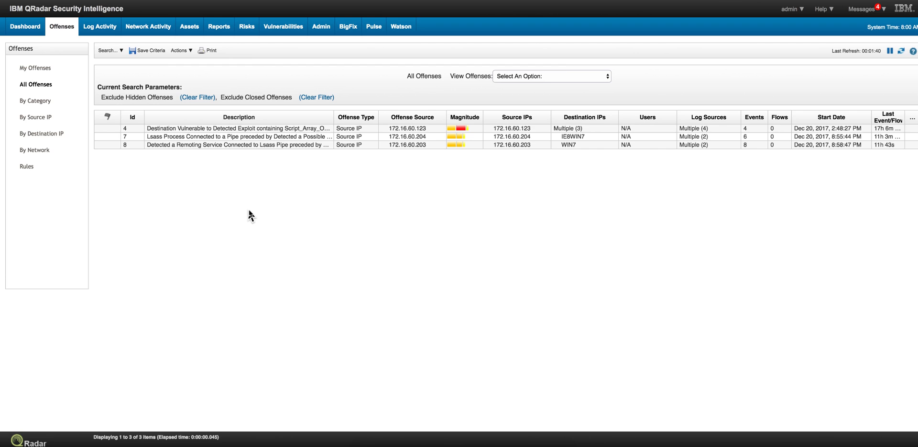
mouse_move(304, 219)
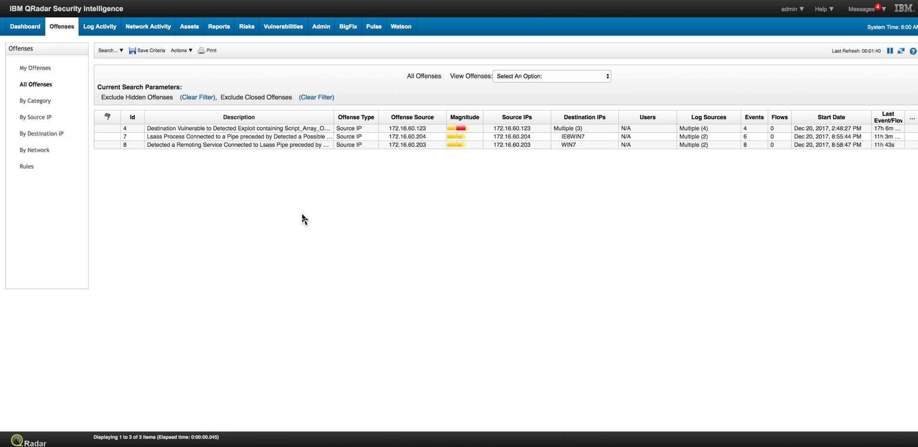